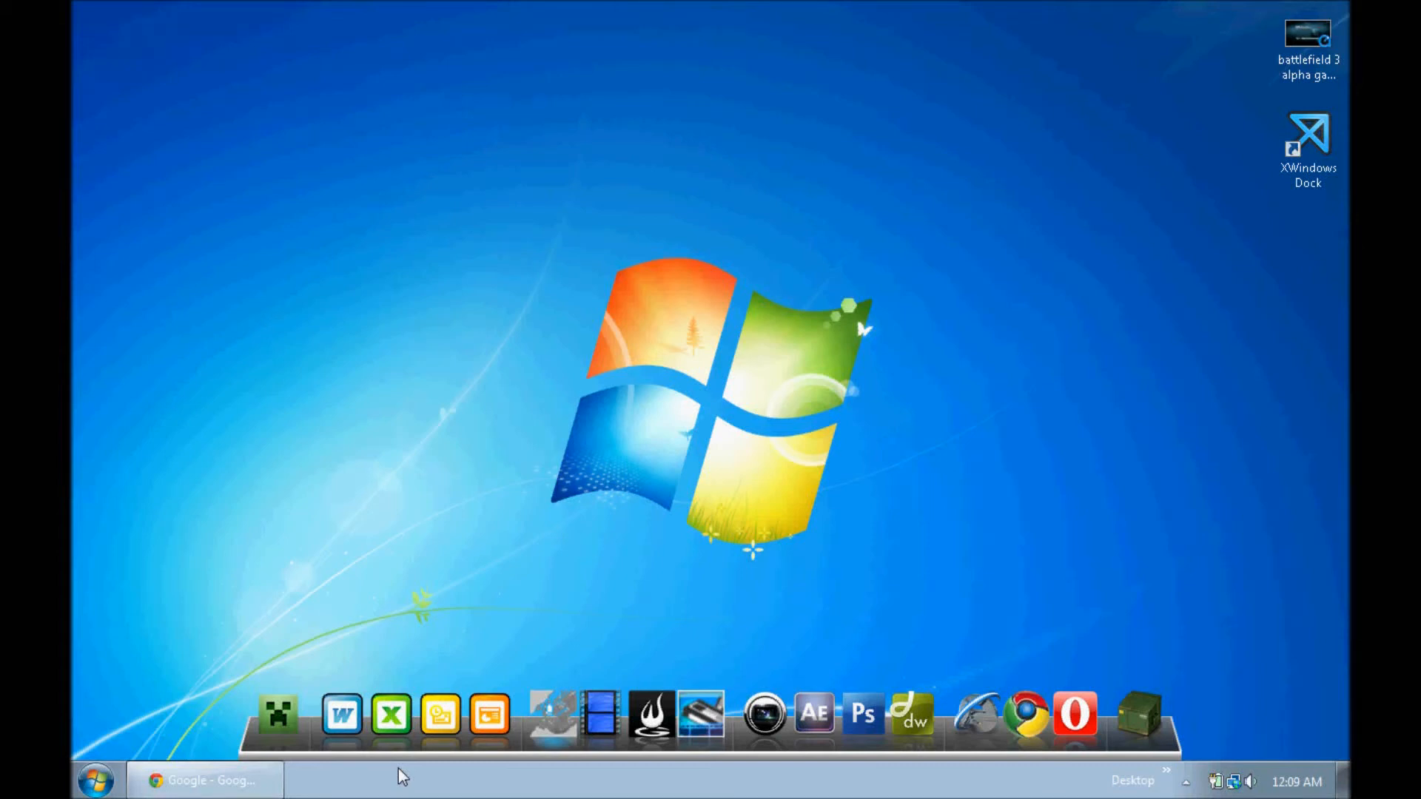
pyautogui.moveTo(589, 478)
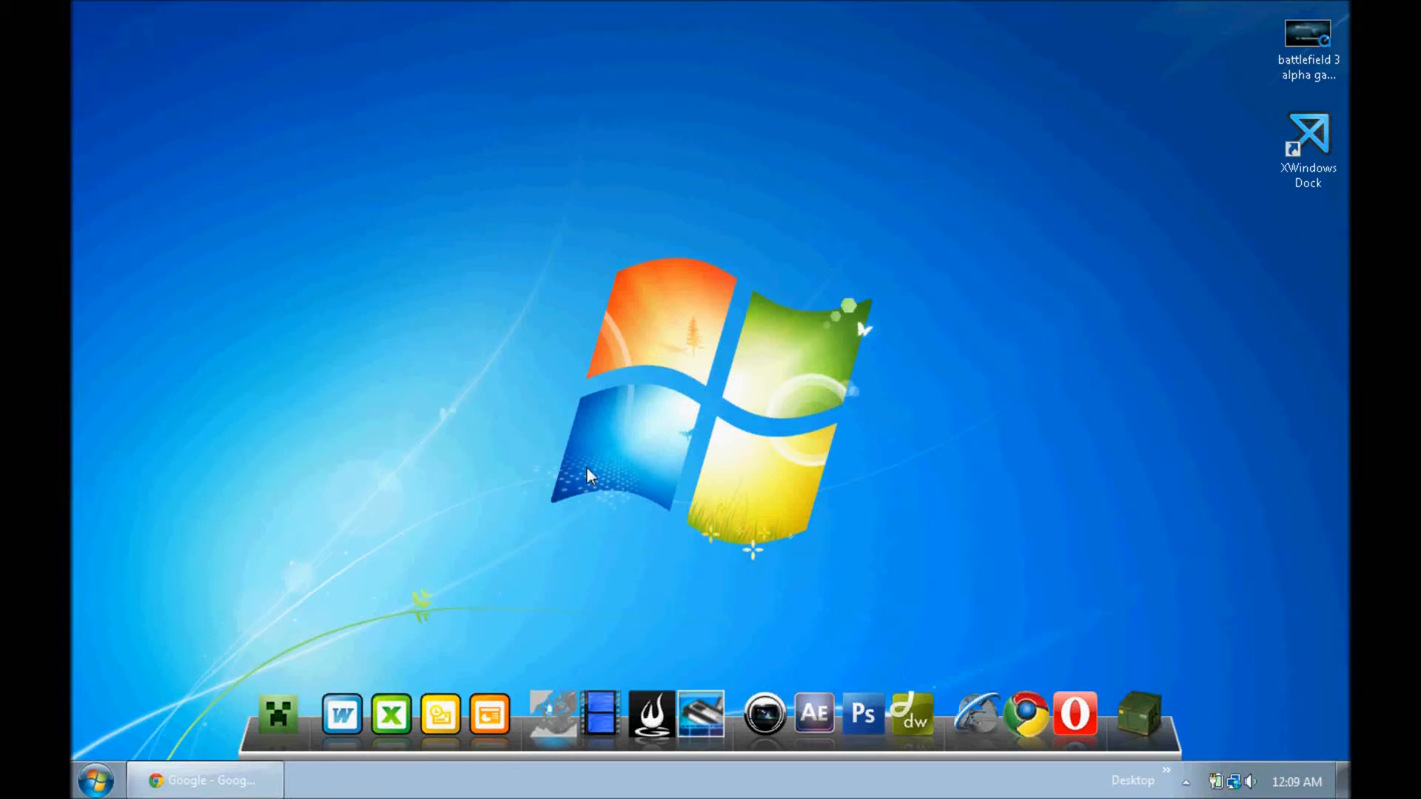
pyautogui.moveTo(585, 475)
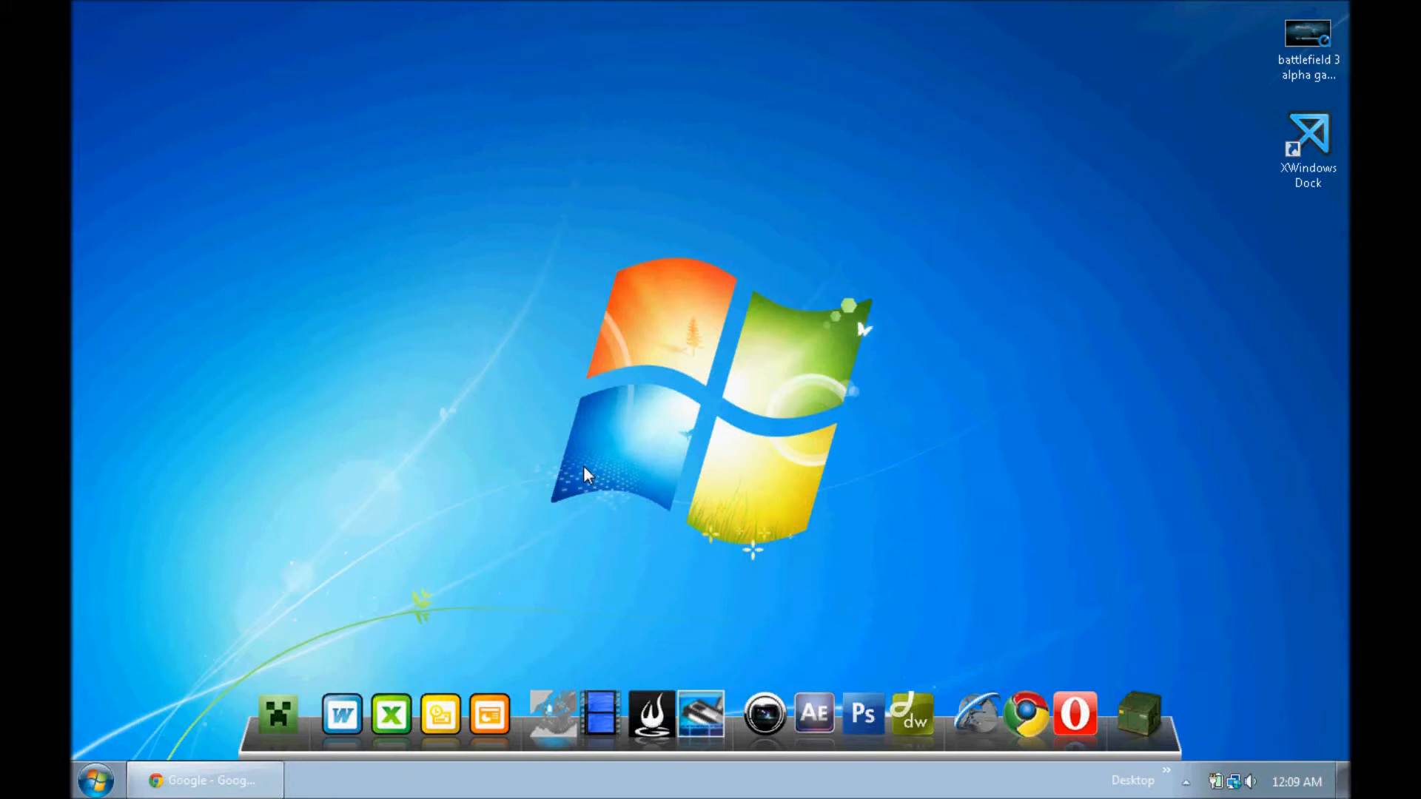
pyautogui.moveTo(575, 475)
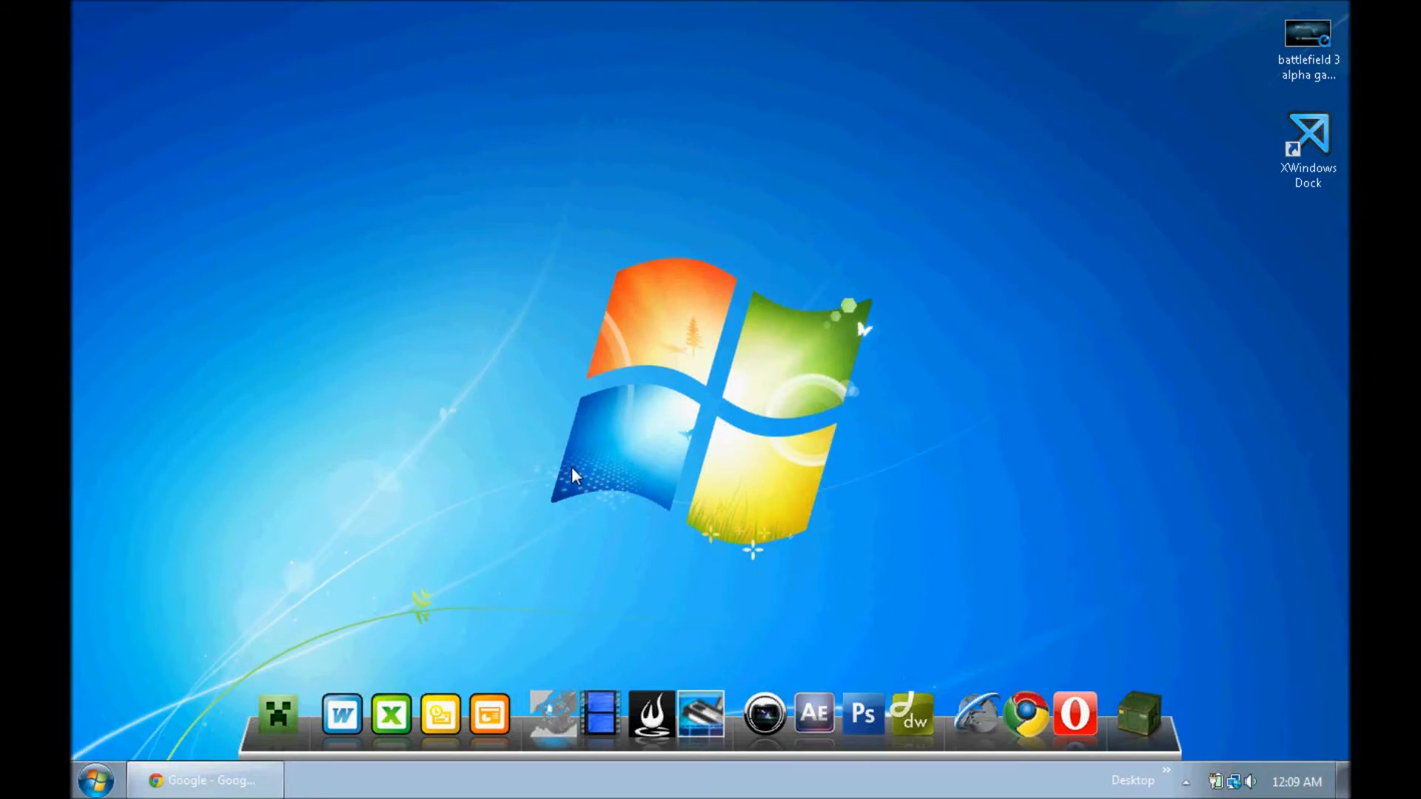
# Step: Run ipconfig in Command Prompt to list the adapter's IPv4 address, subnet mask and default gateway
pyautogui.click(95, 780)
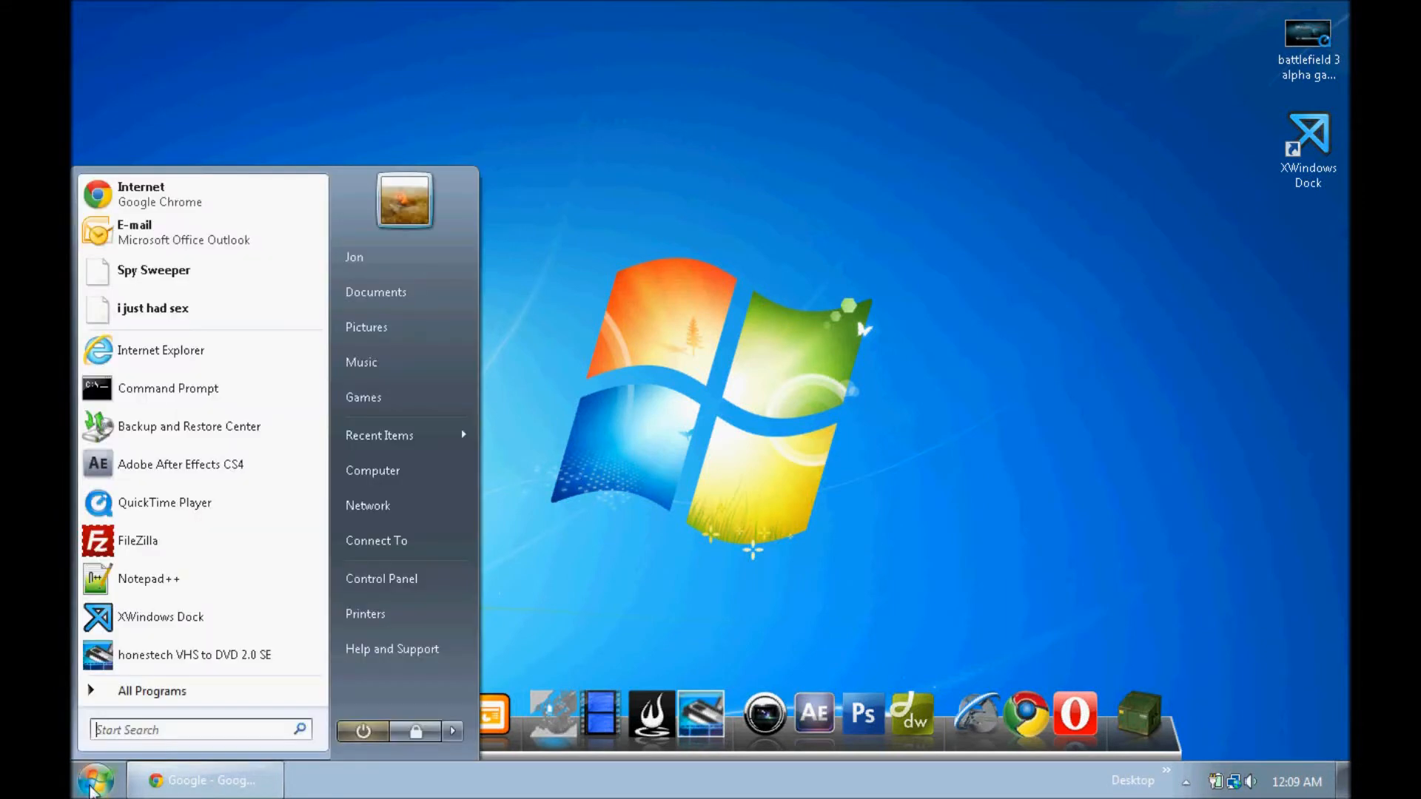
pyautogui.click(167, 388)
pyautogui.write('i')
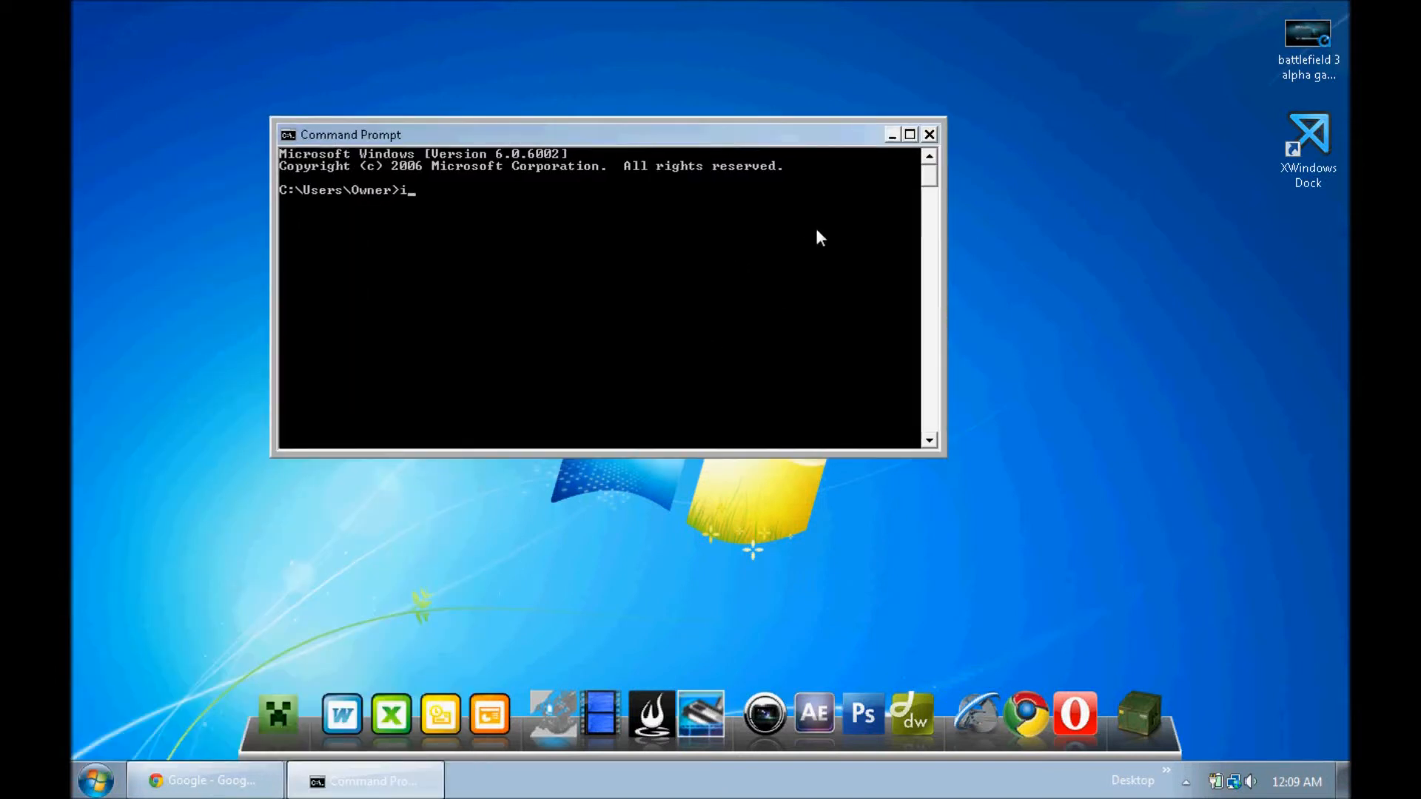
pyautogui.write('pconfig')
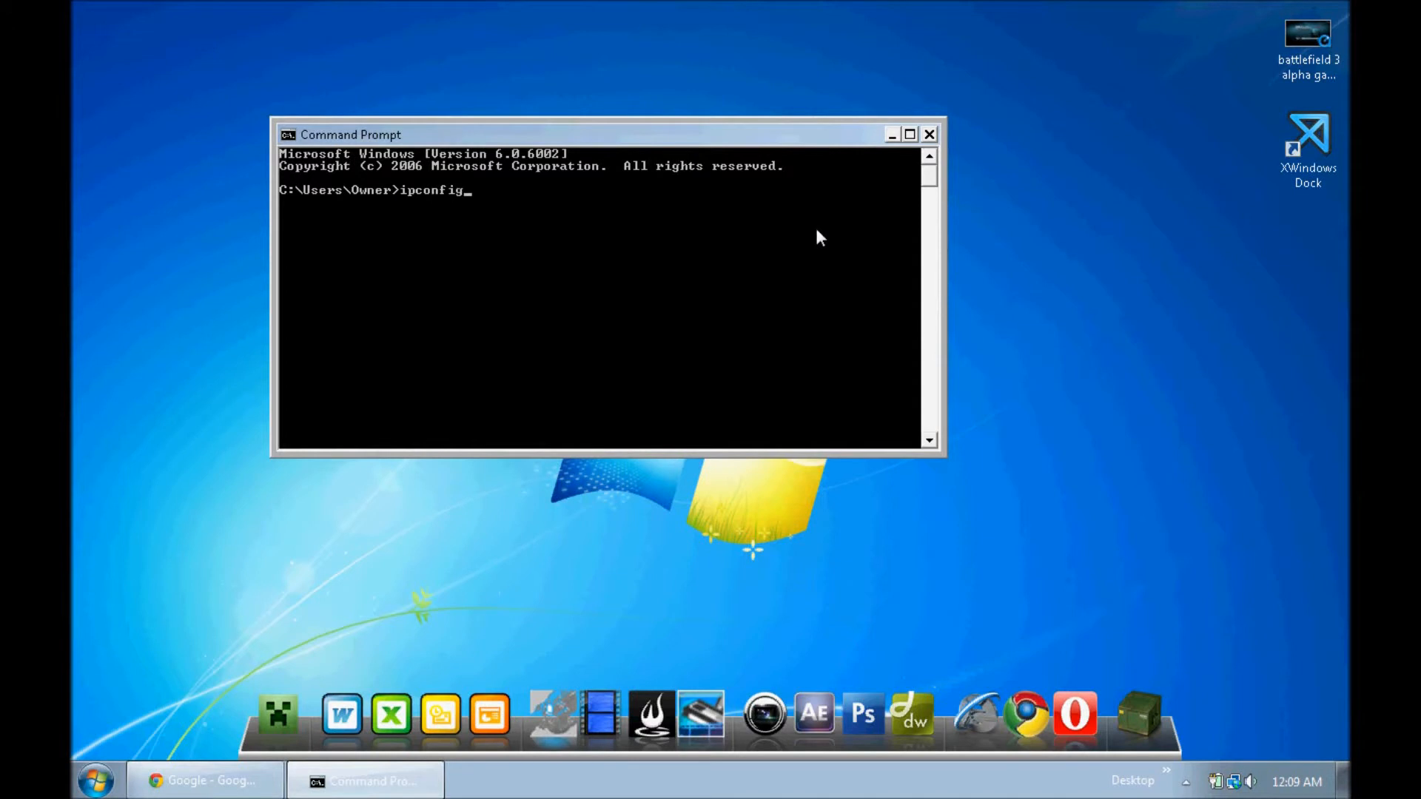
pyautogui.press('Return')
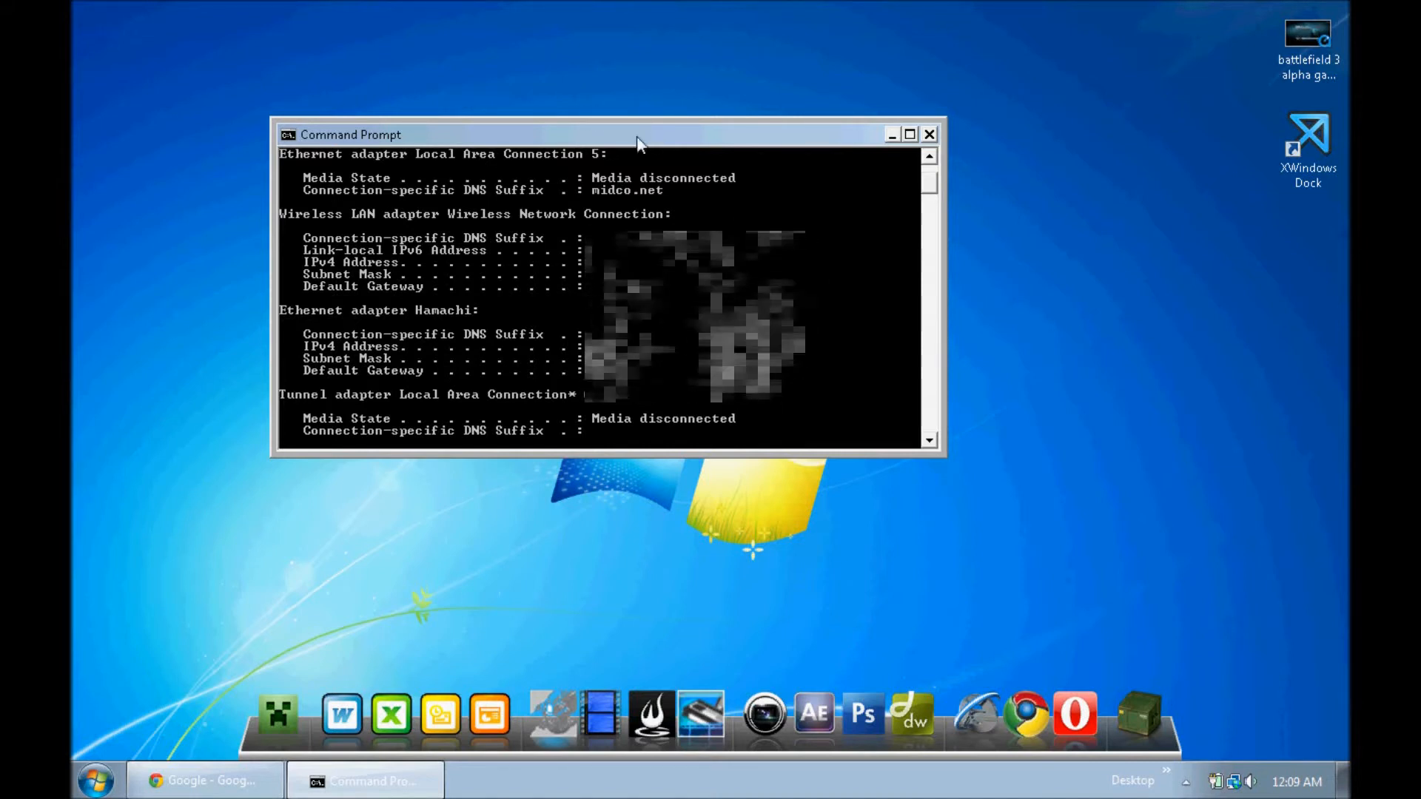
# Step: Switch to the router page in Chrome, start Login and fill the Authentication Required fields with username user and a password
pyautogui.click(204, 780)
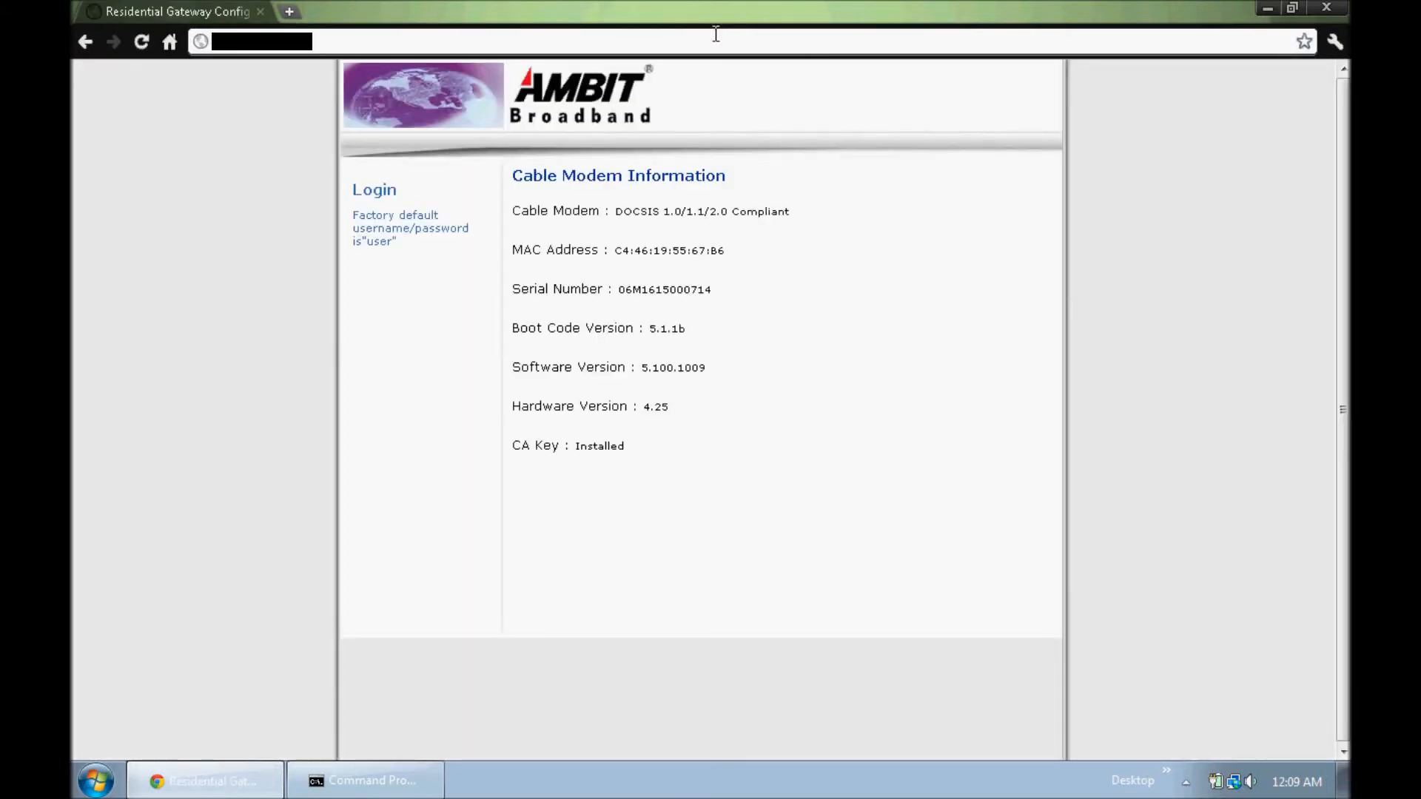
pyautogui.moveTo(750, 127)
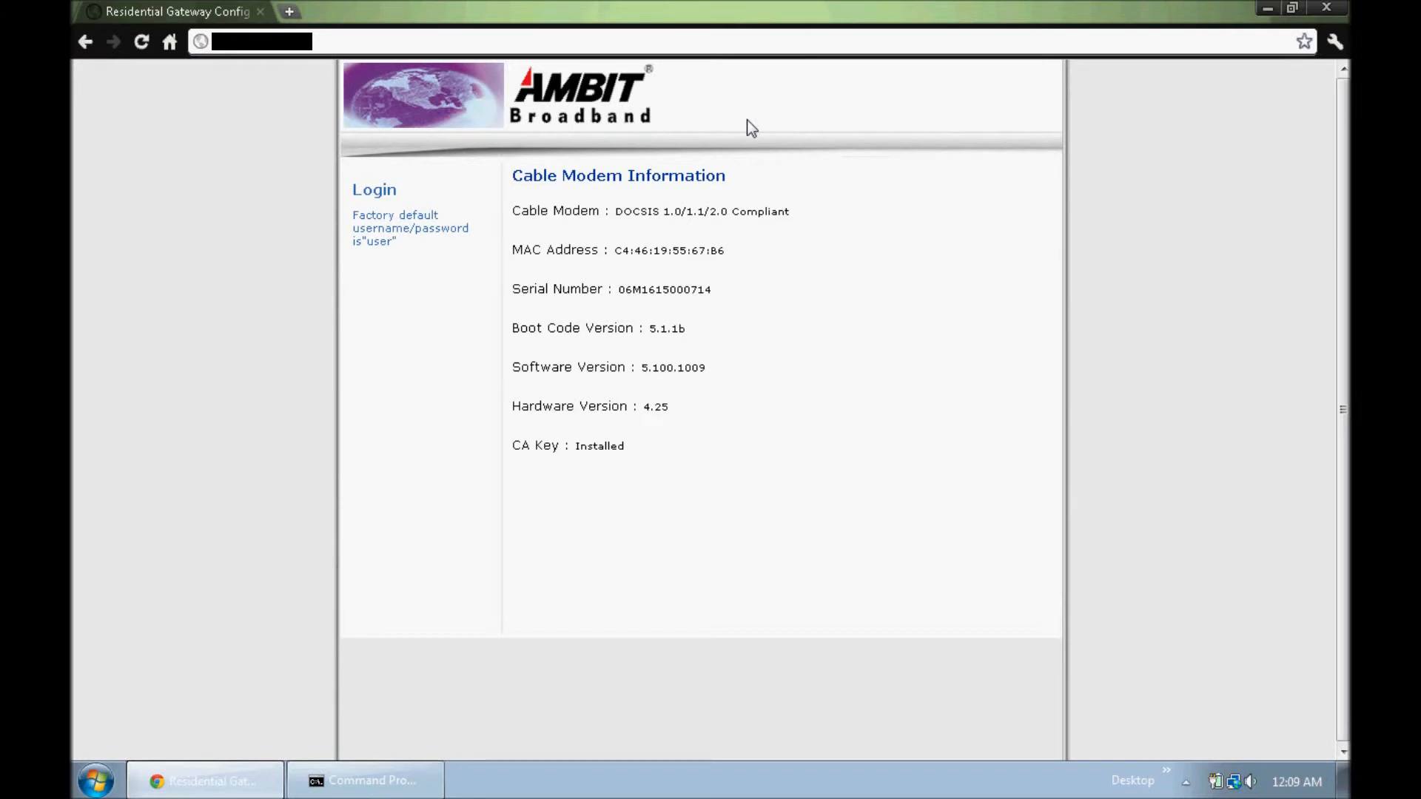
pyautogui.moveTo(452, 162)
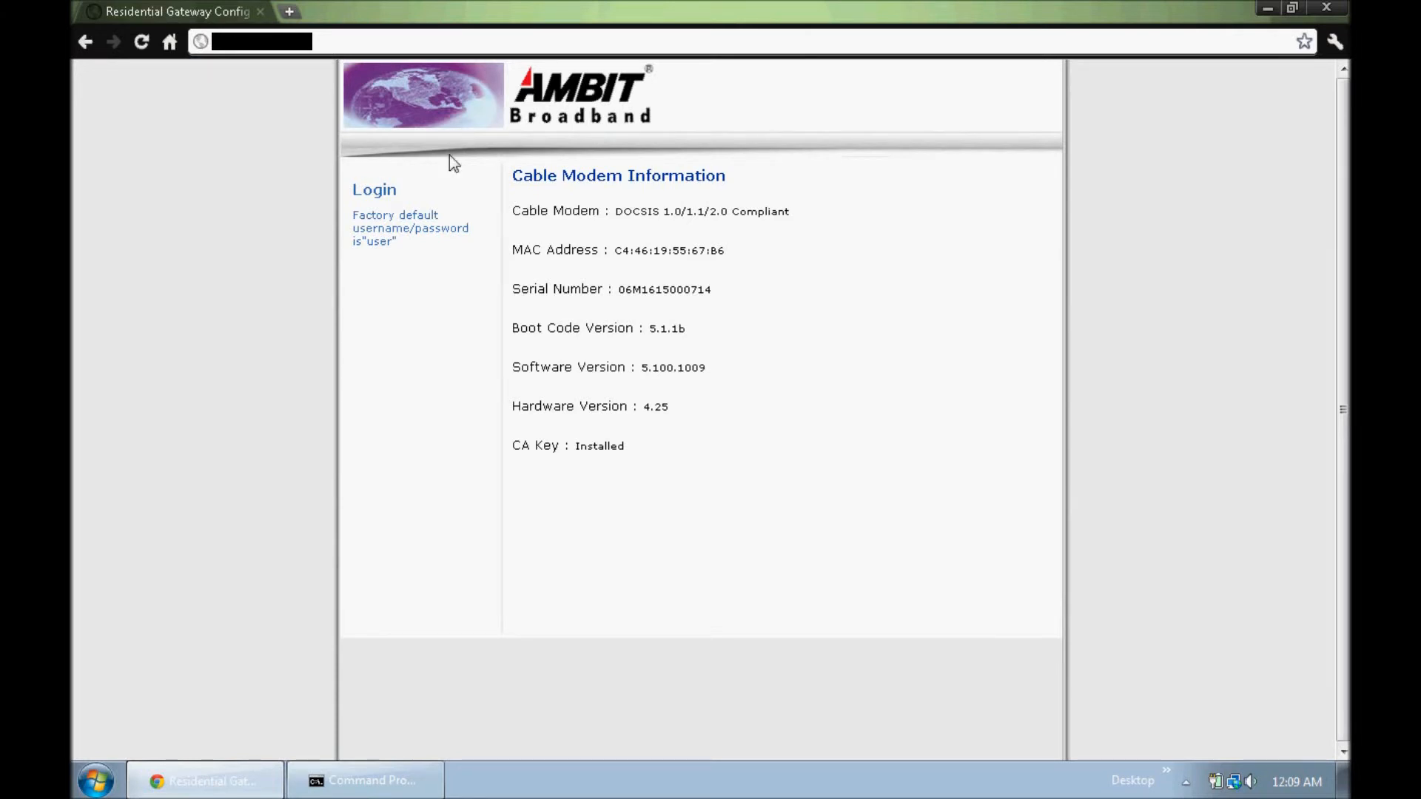
pyautogui.click(374, 189)
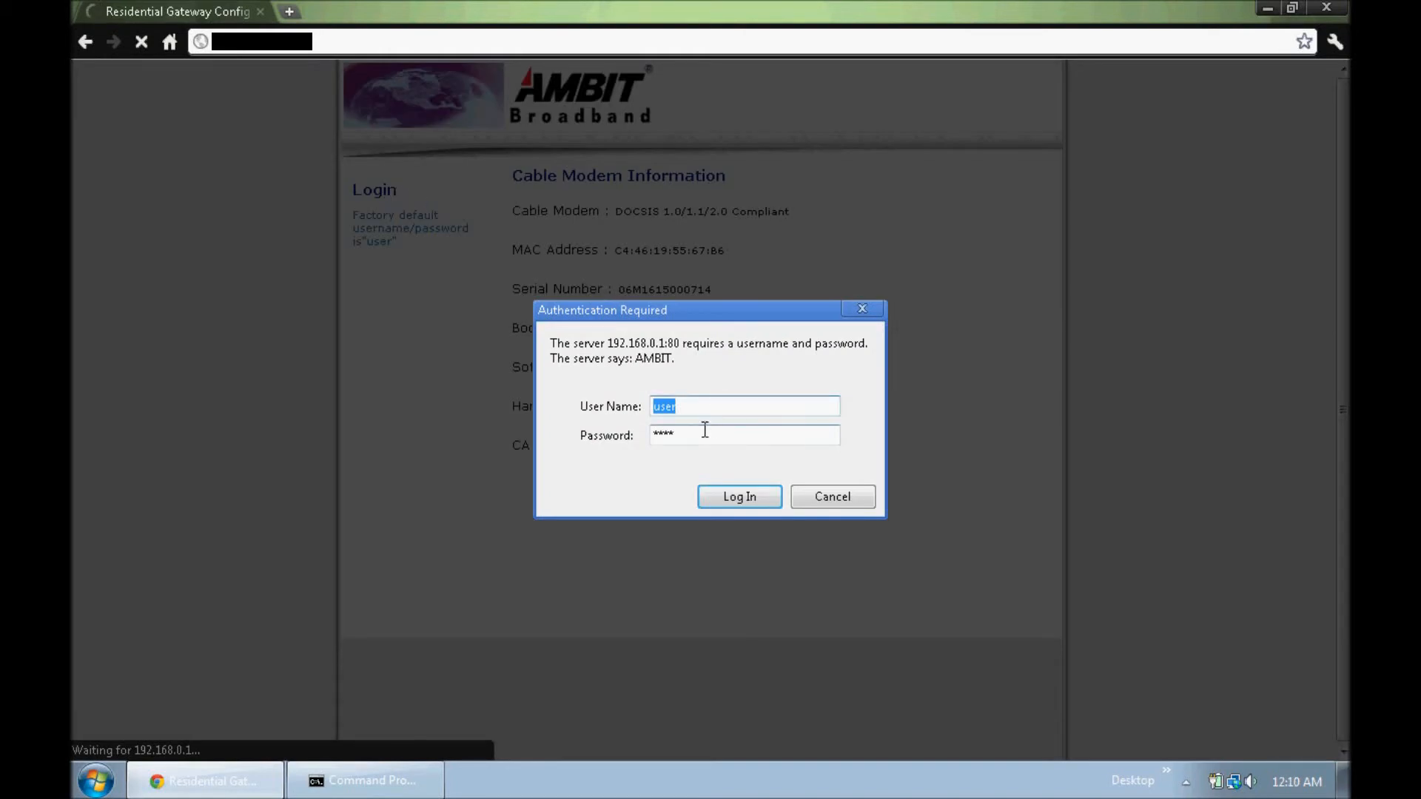
pyautogui.click(743, 435)
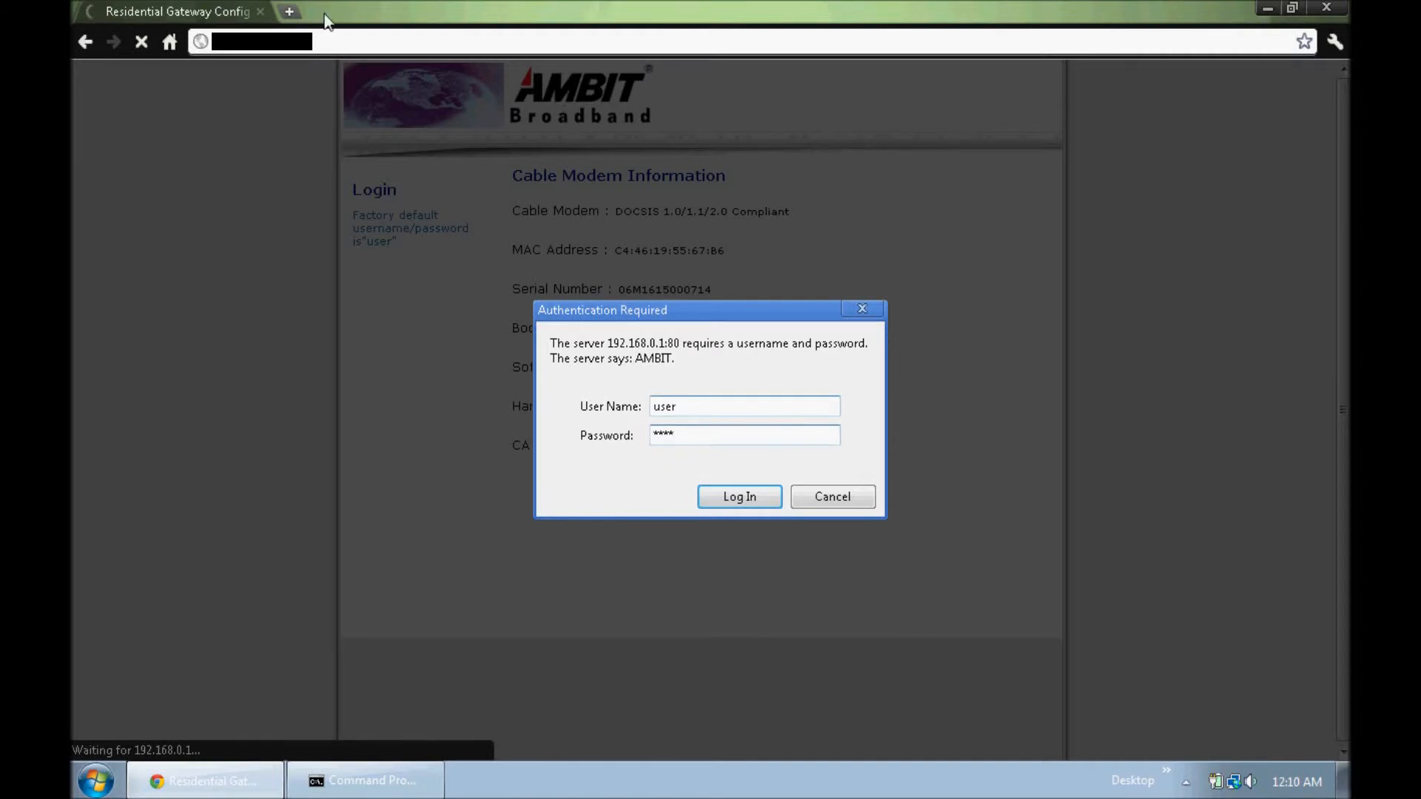
# Step: Search Google for 'ubee default username password' in a new tab and scroll through the results
pyautogui.click(289, 10)
pyautogui.write('www.google.com')
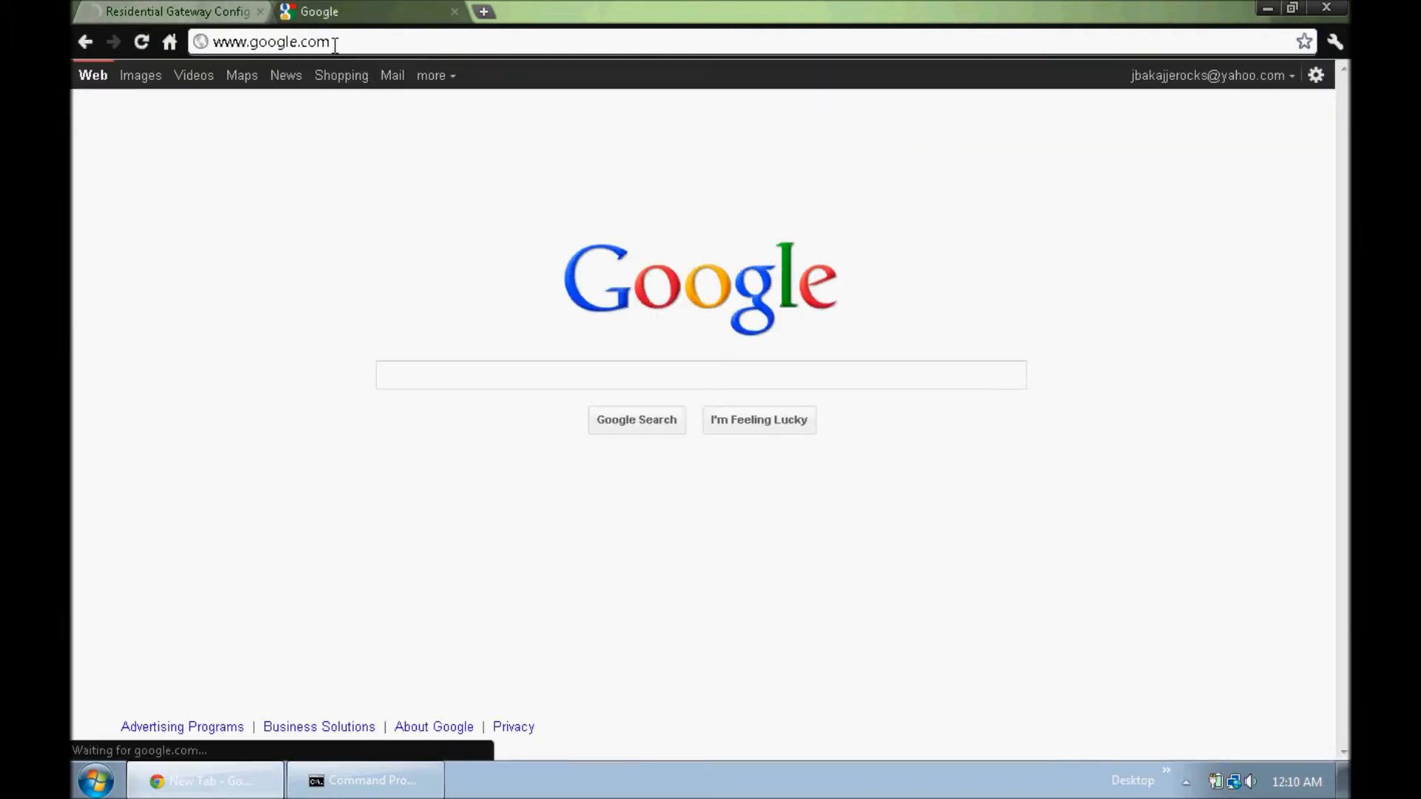
pyautogui.click(700, 374)
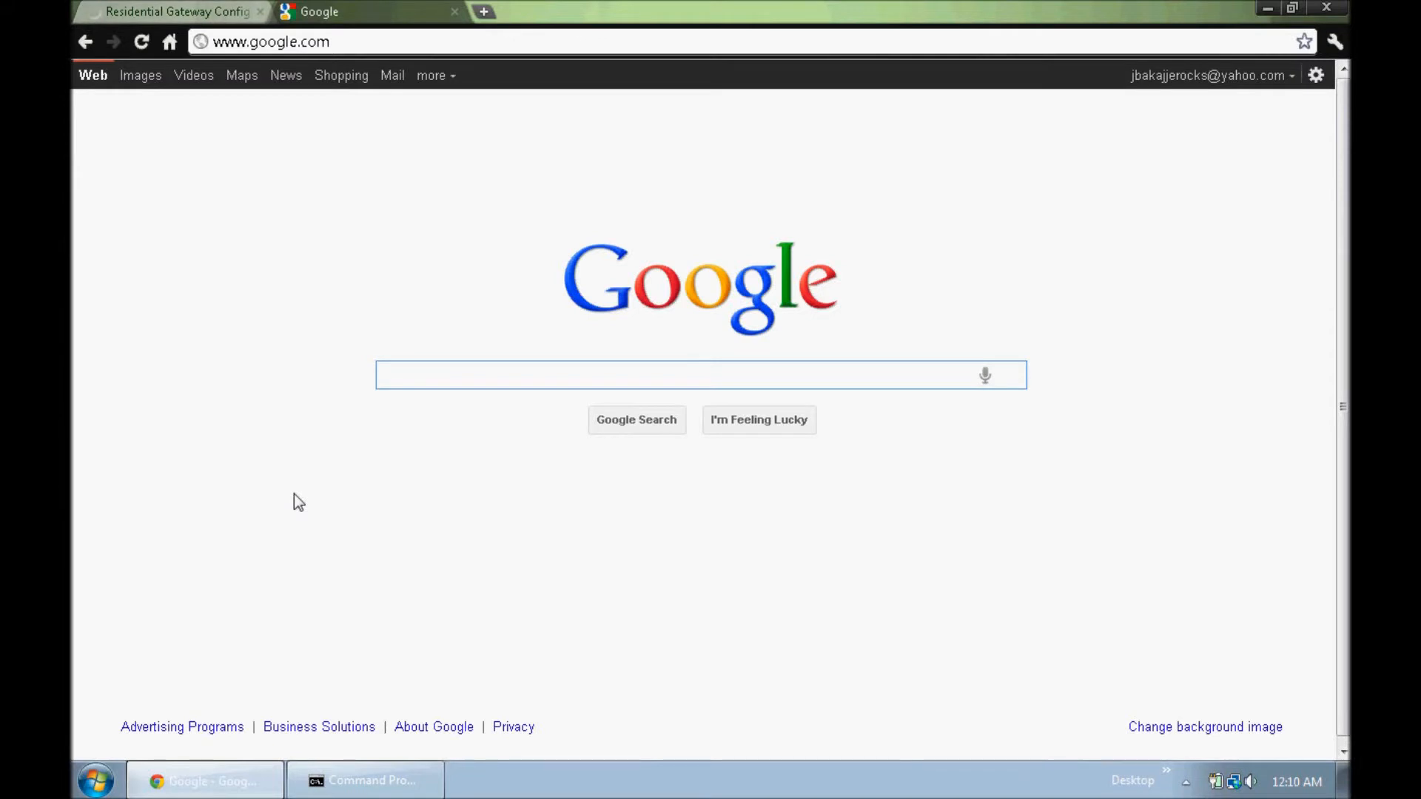
pyautogui.click(697, 374)
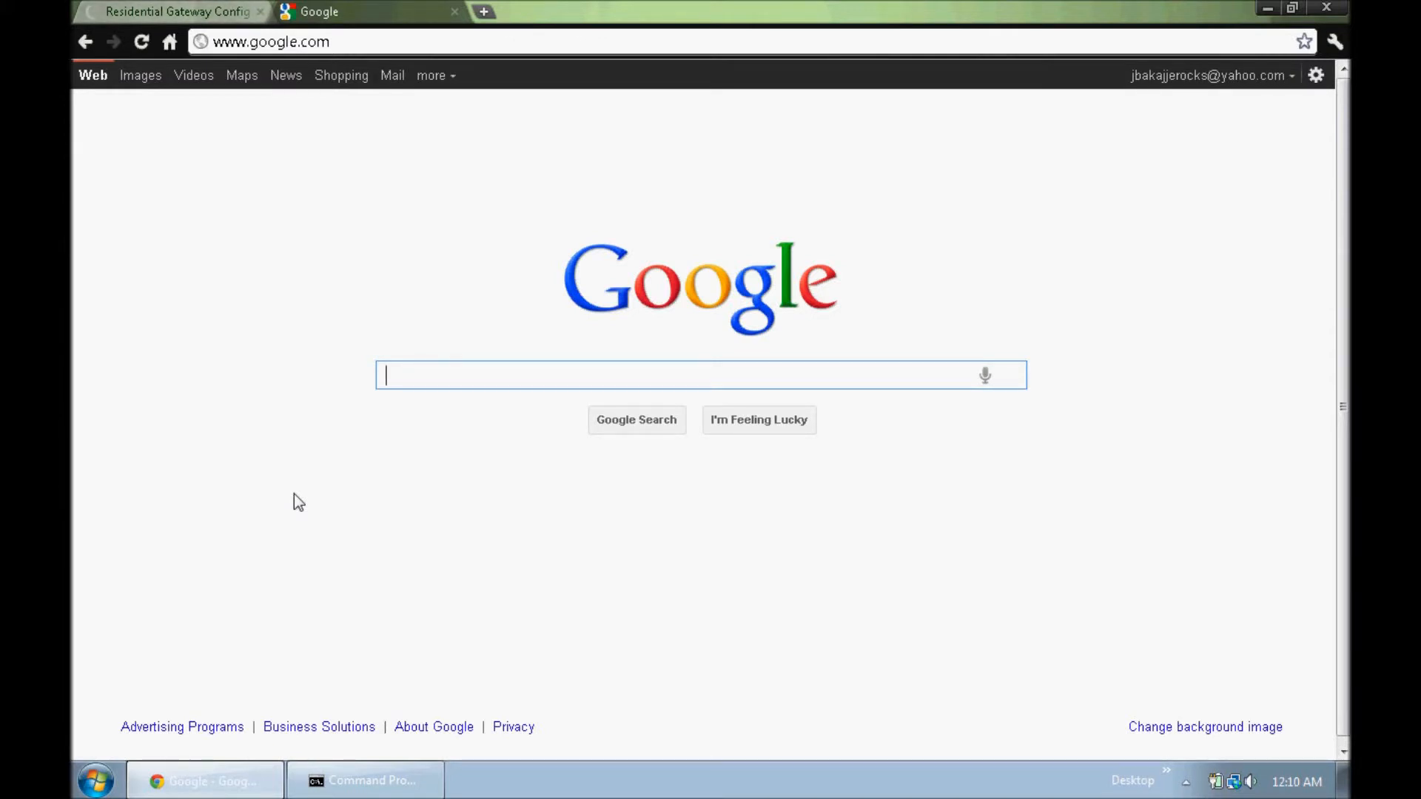
pyautogui.write('ubee')
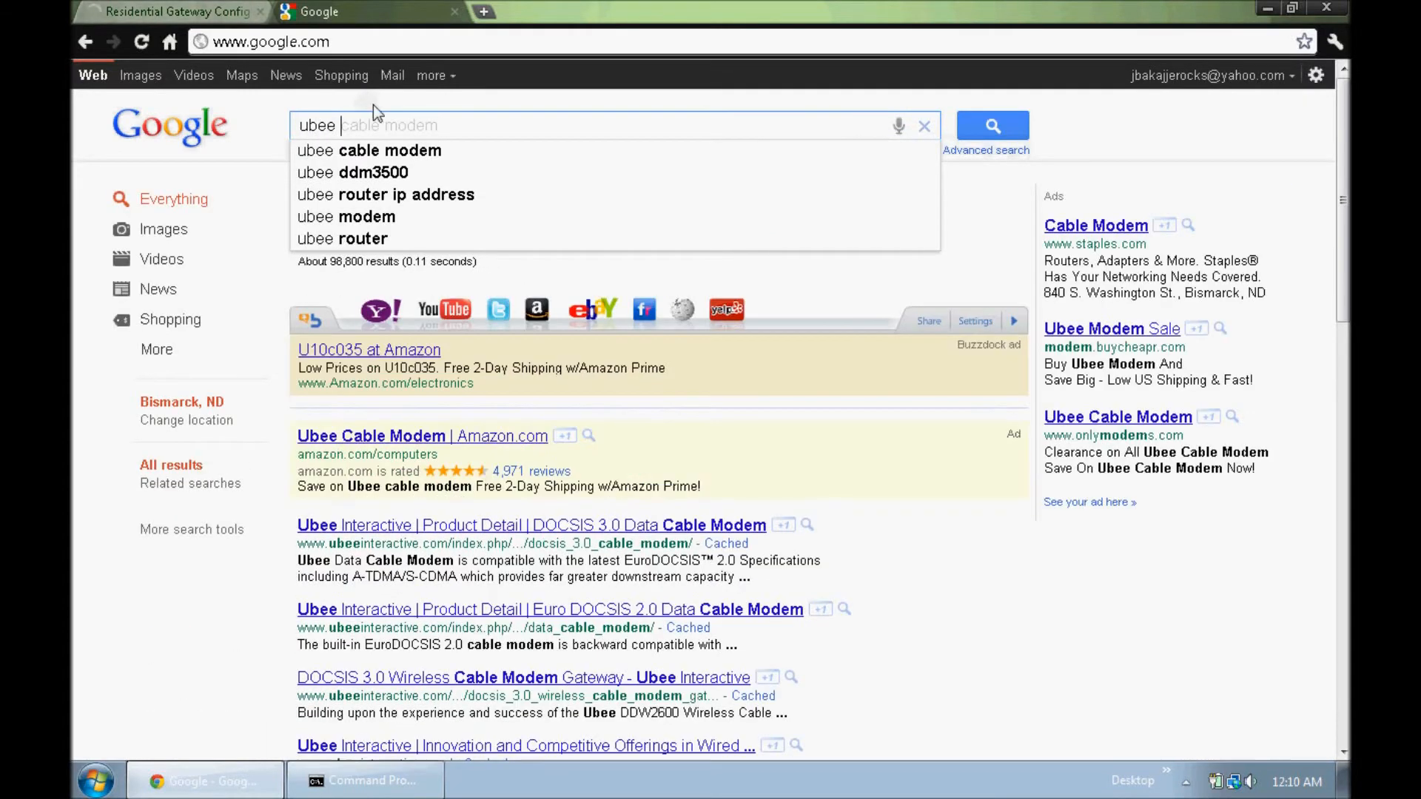
pyautogui.moveTo(524, 99)
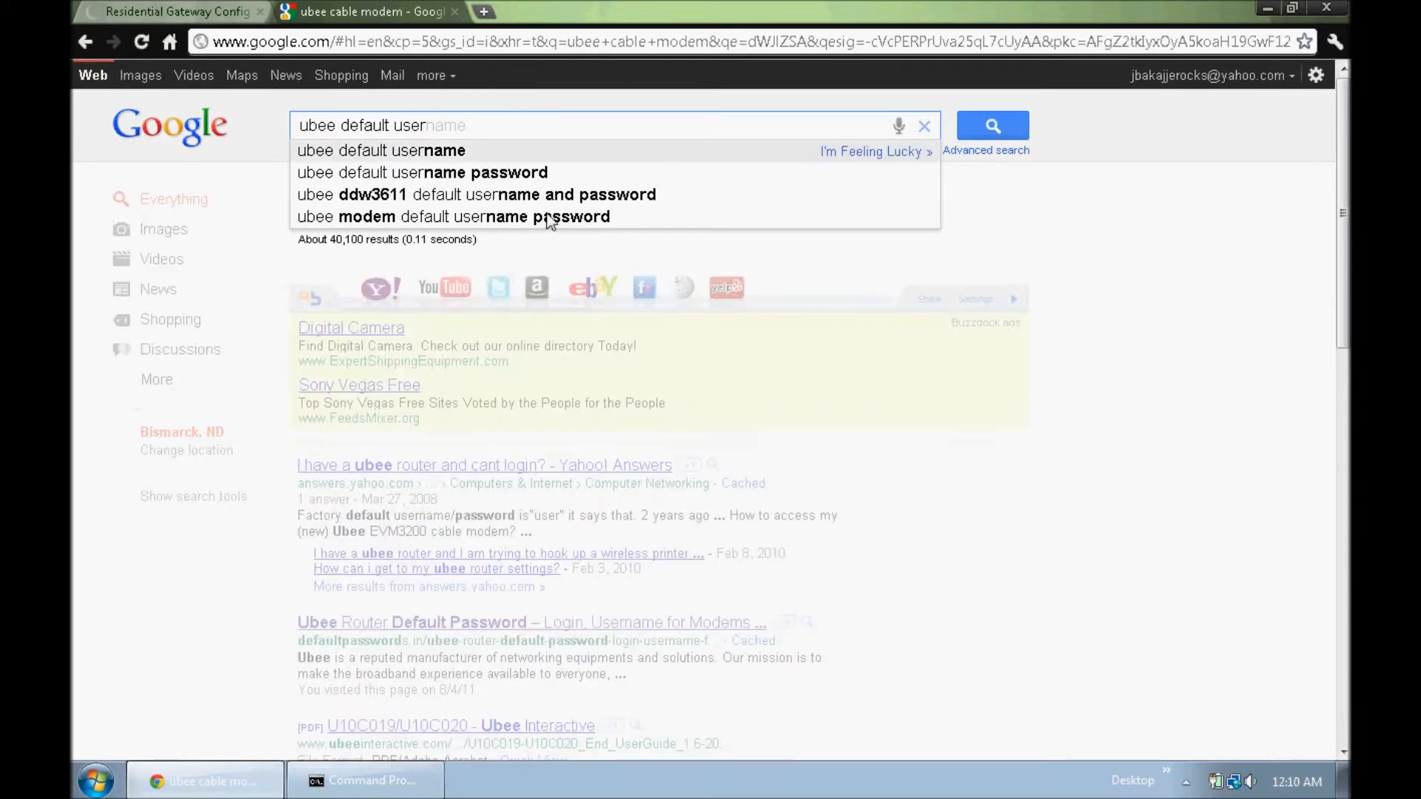
pyautogui.click(421, 172)
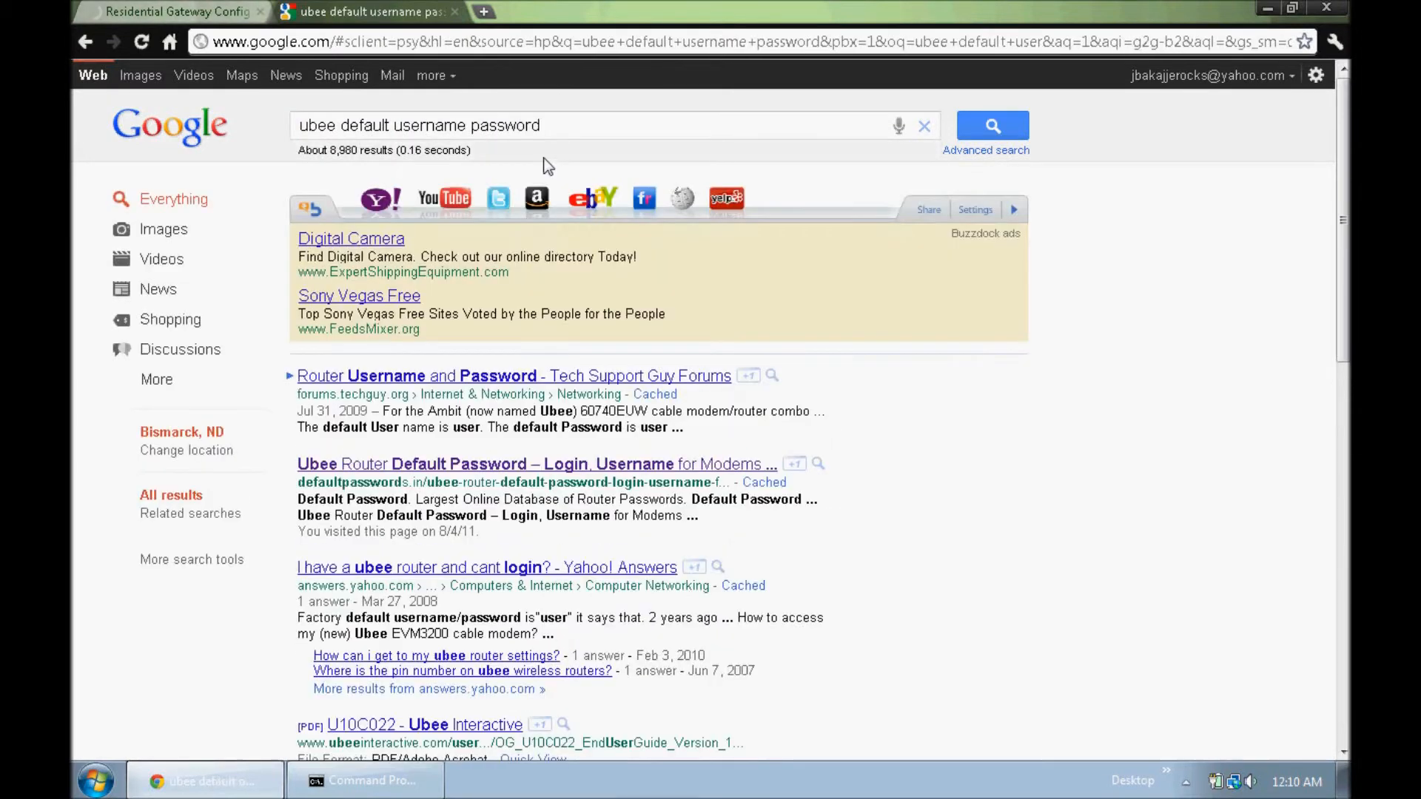
pyautogui.scroll(-3)
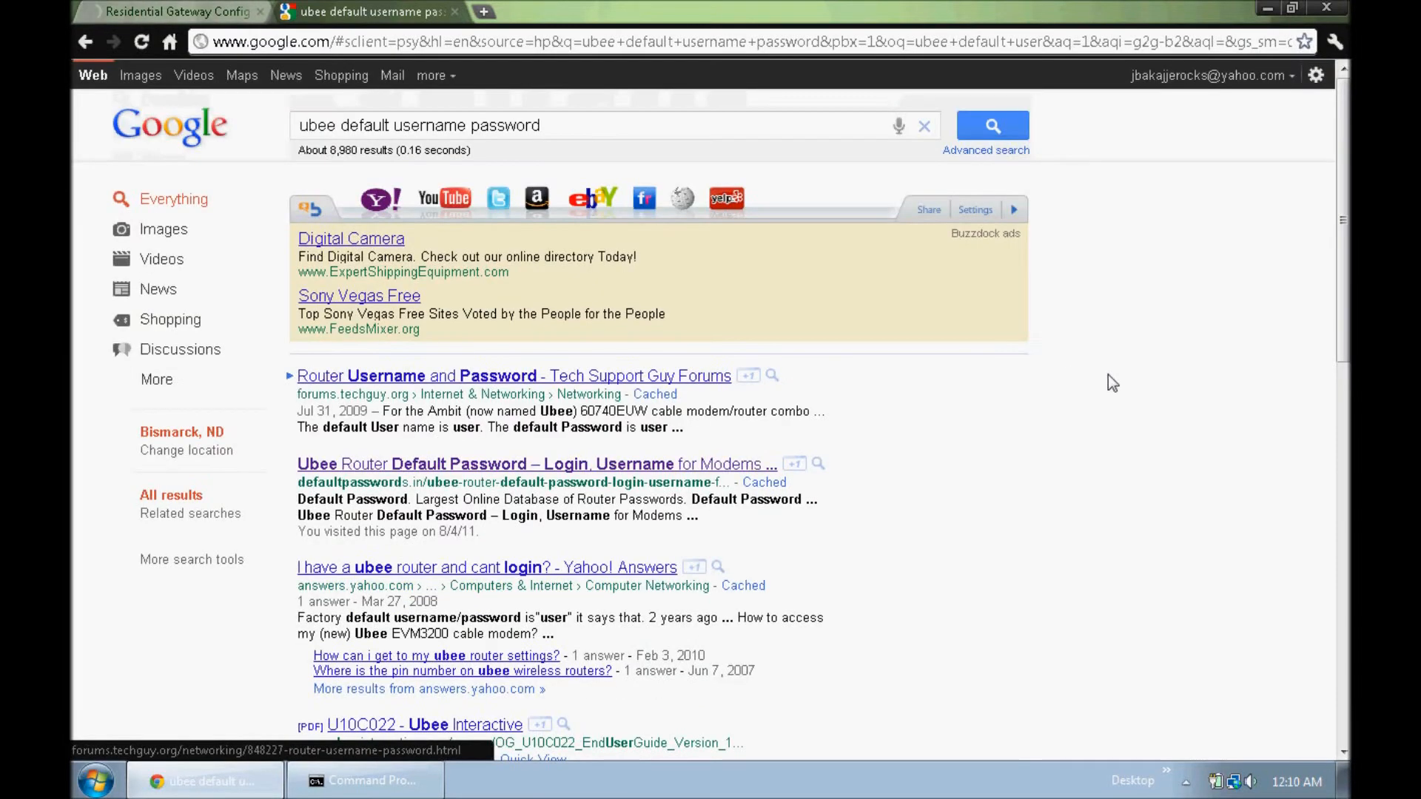
pyautogui.moveTo(887, 445)
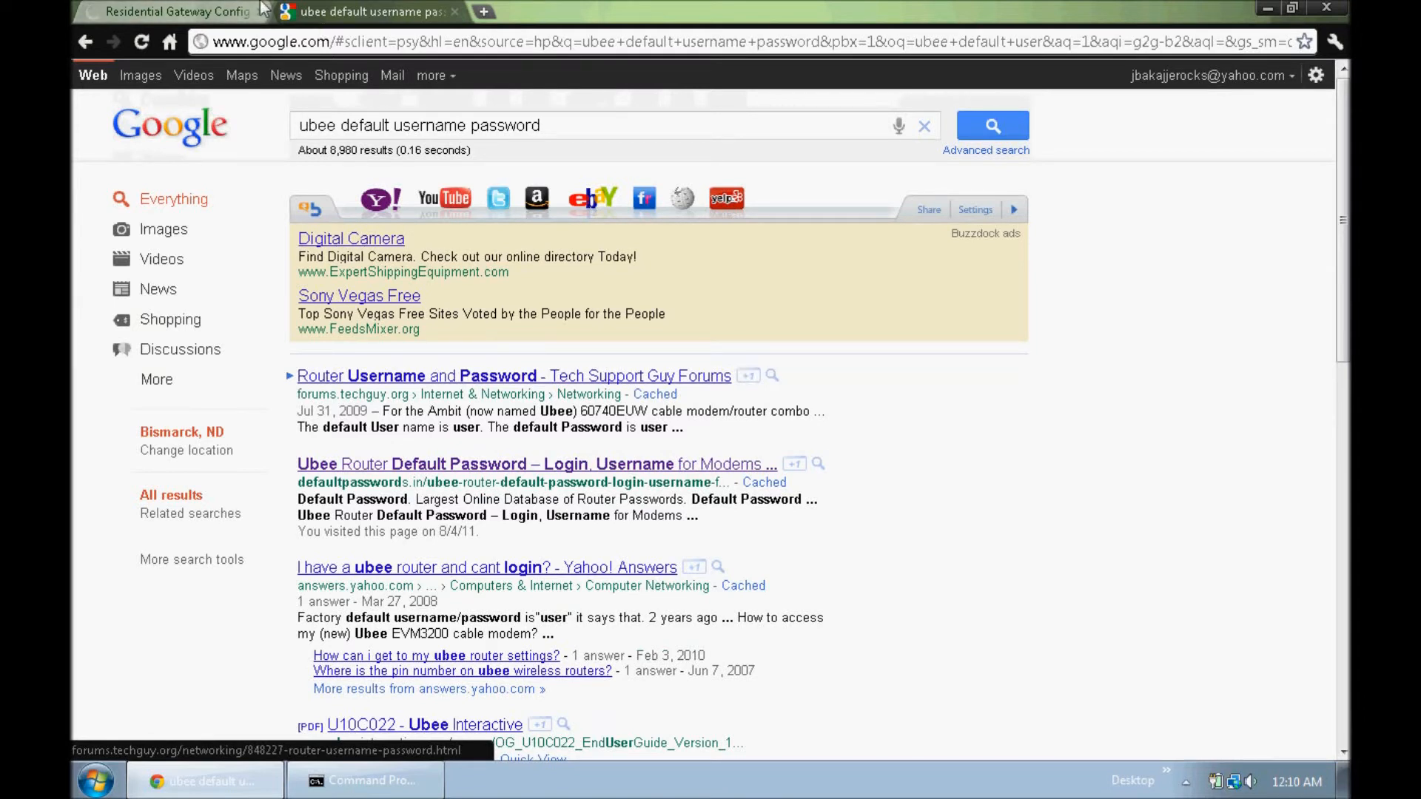
# Step: Sign in at 192.168.0.1 to reach the router's Cable Modem overview page
pyautogui.click(172, 11)
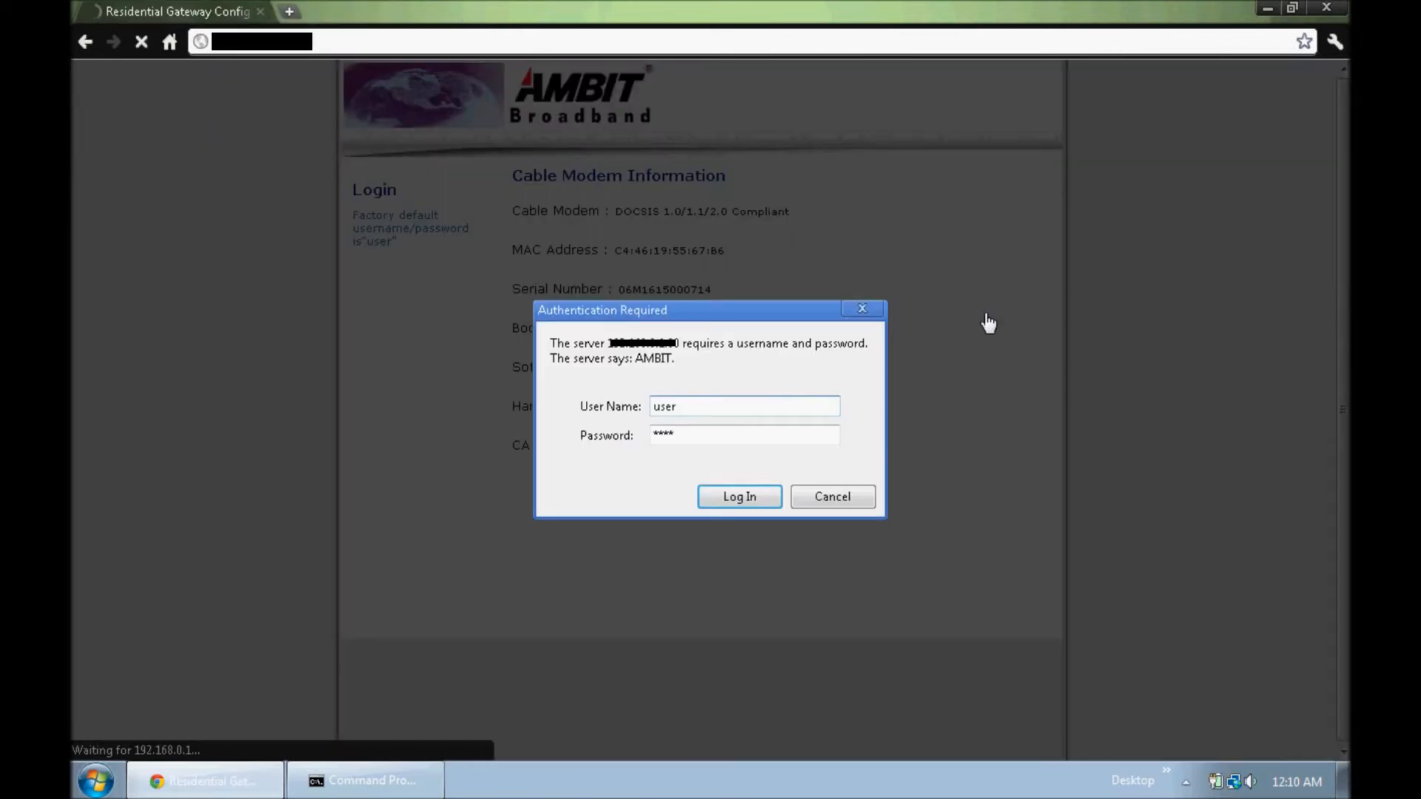
pyautogui.click(739, 497)
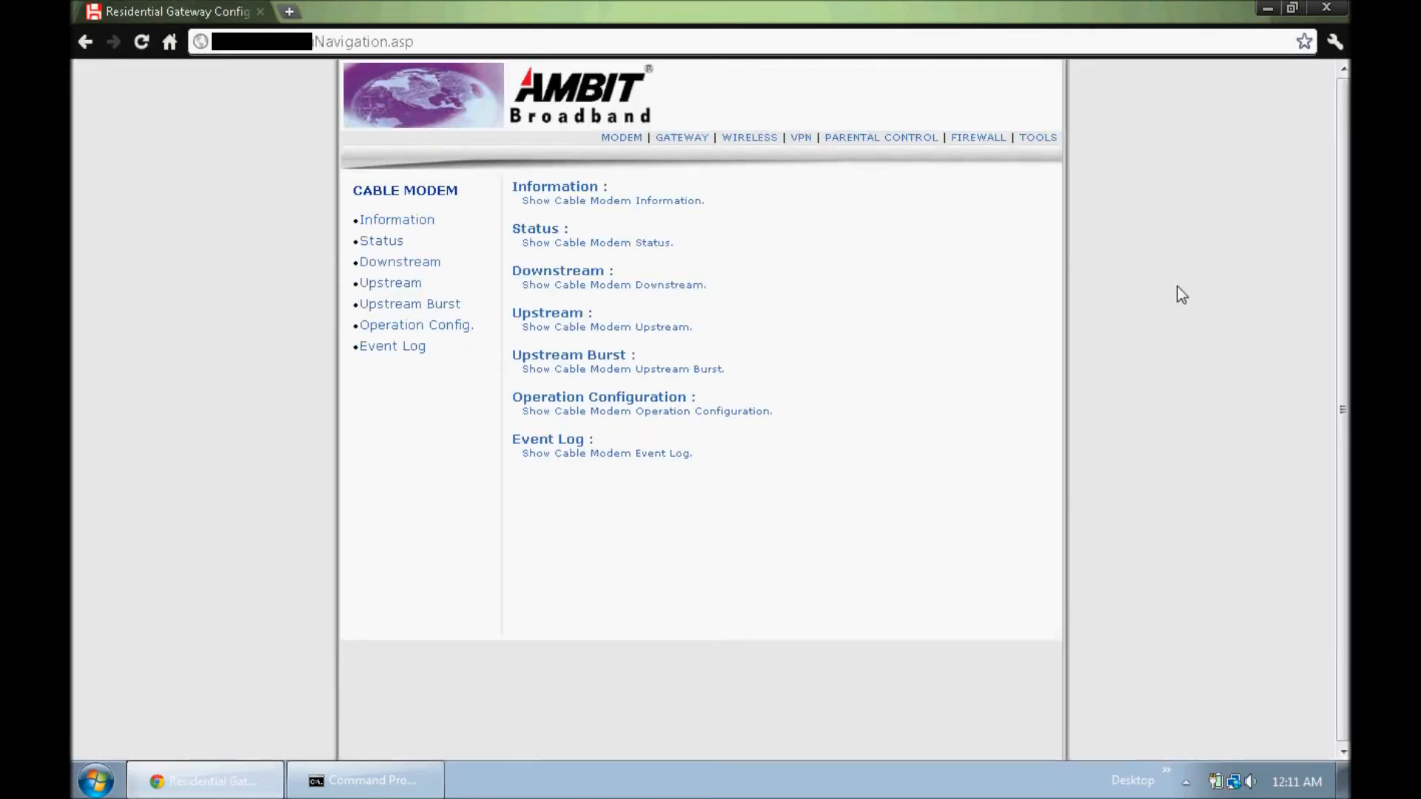
pyautogui.moveTo(1173, 299)
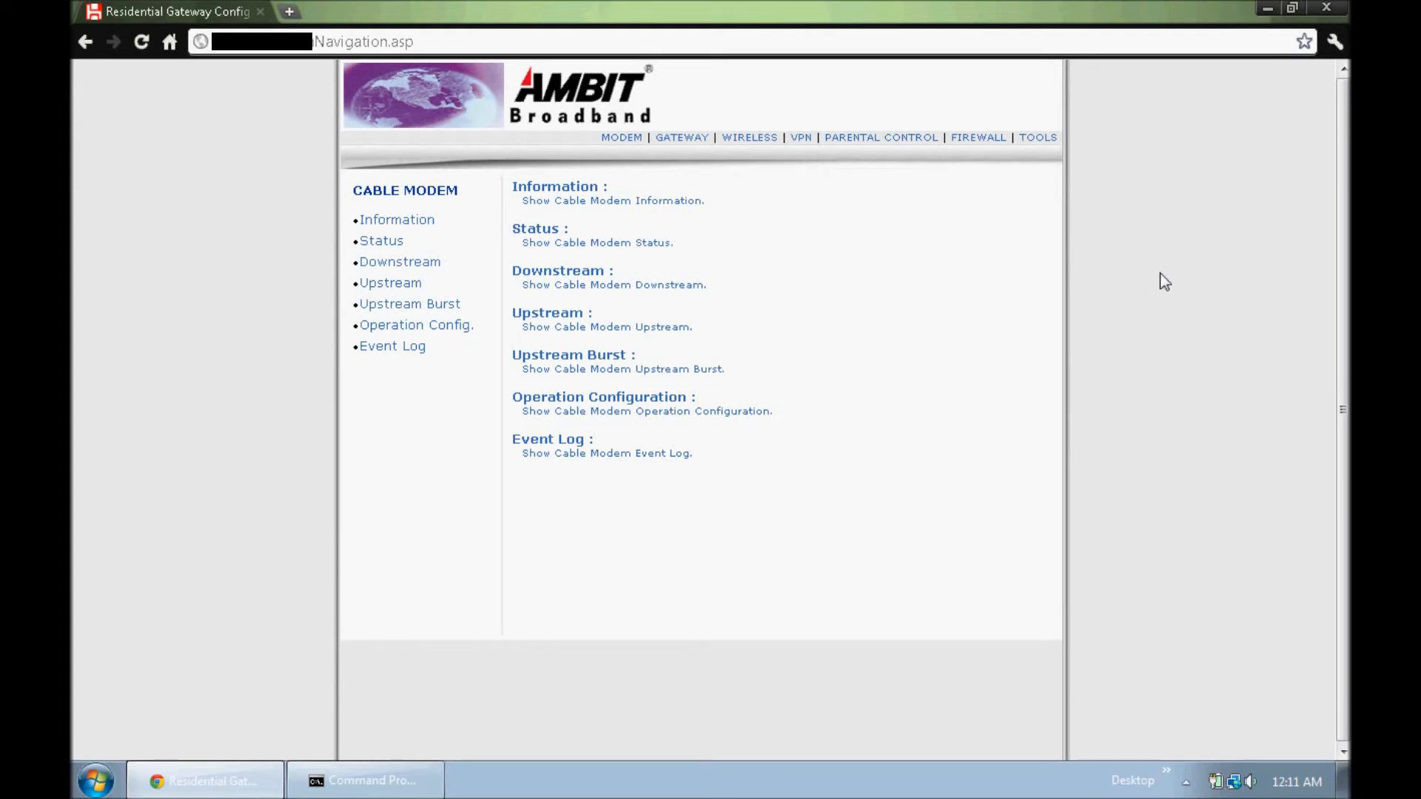
pyautogui.moveTo(840, 241)
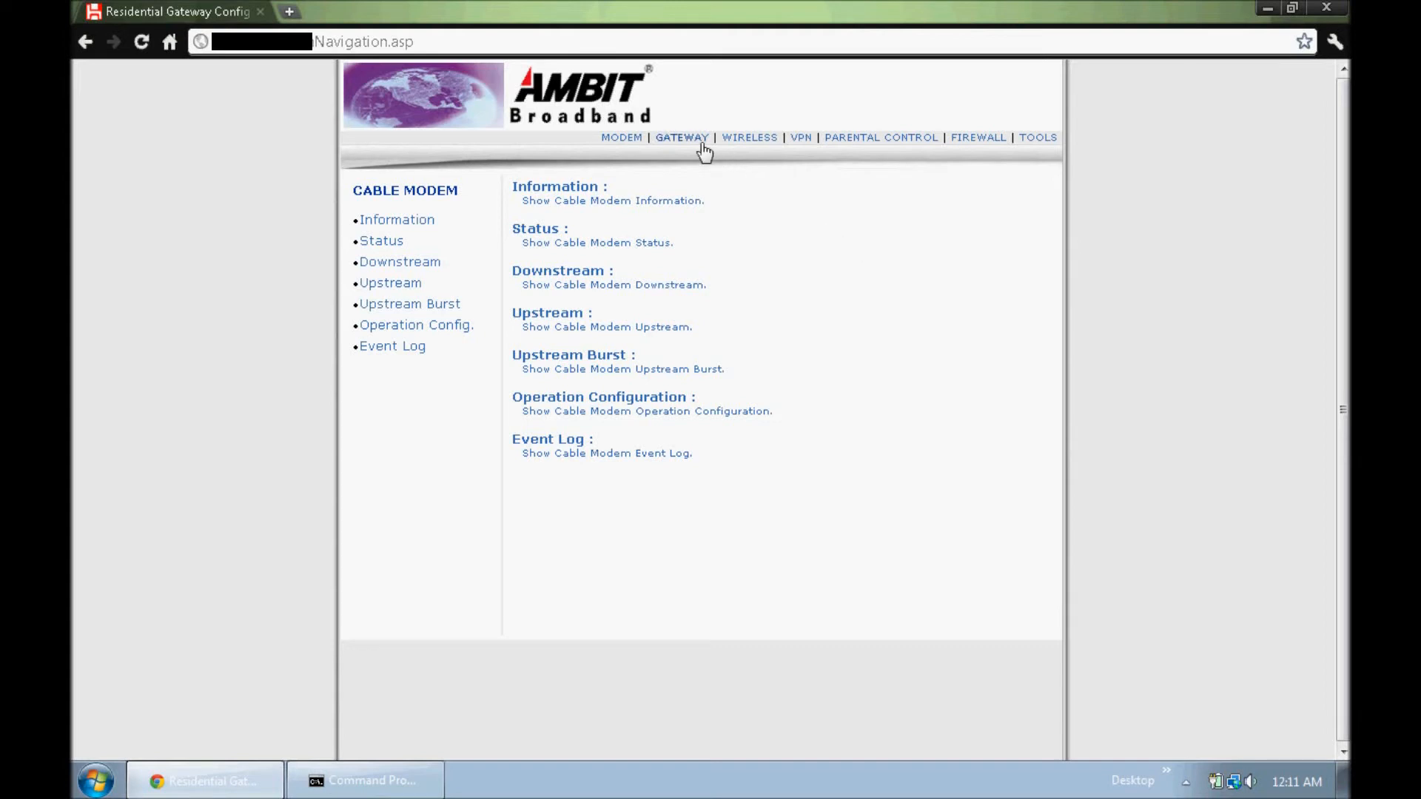
# Step: Go to GATEWAY, then Forwarding under Advanced Gateway Setup, showing rule 1 forwarding port 25565 over TCP
pyautogui.click(681, 136)
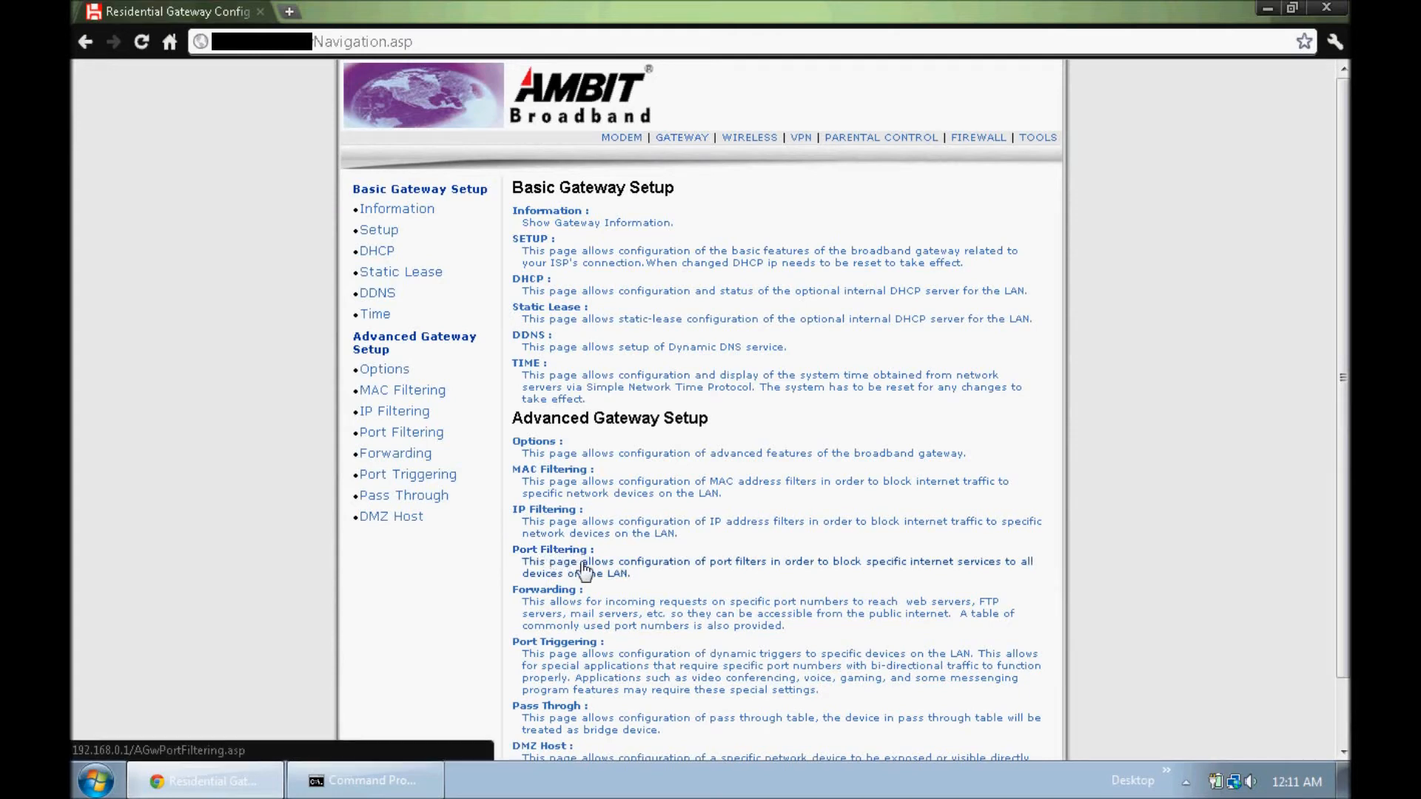
pyautogui.click(396, 453)
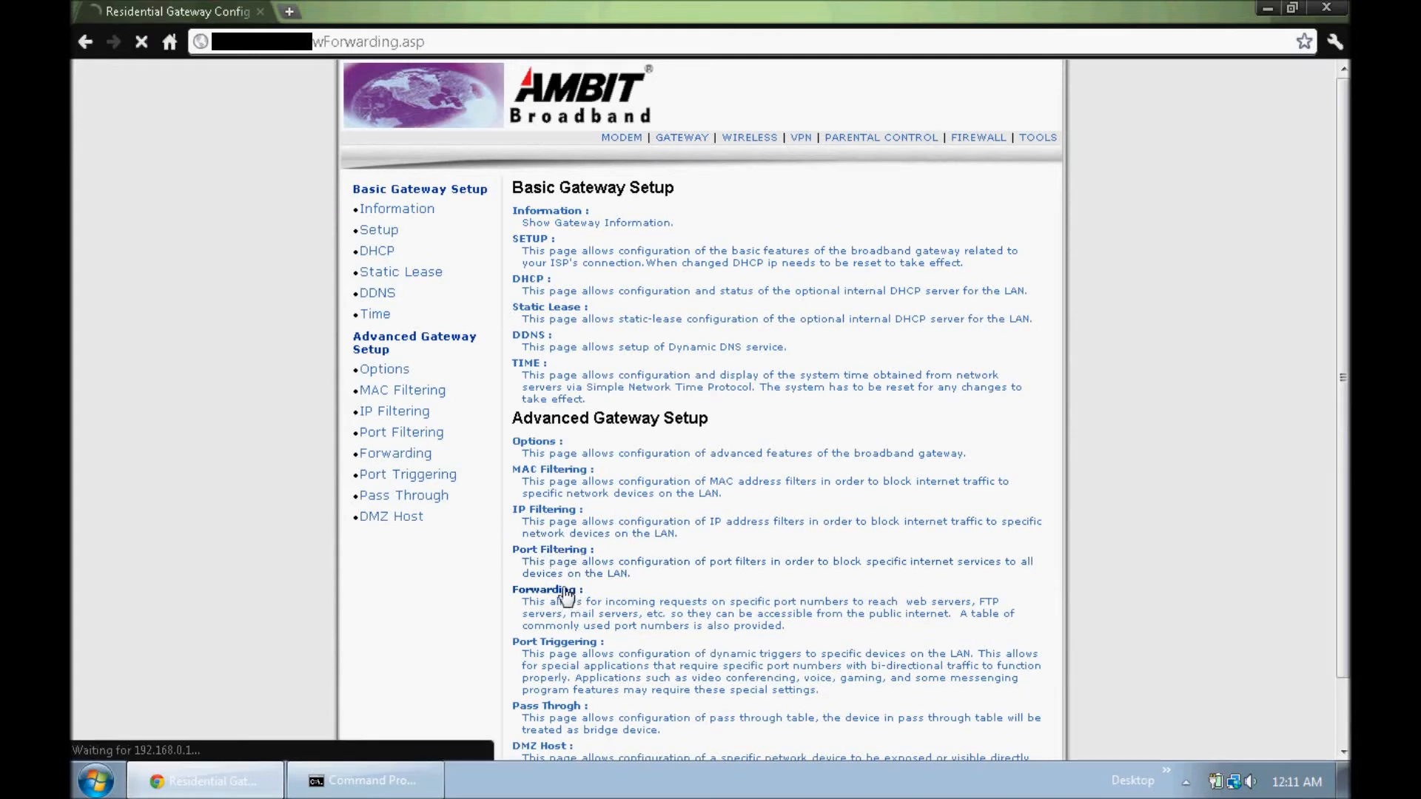
pyautogui.click(395, 453)
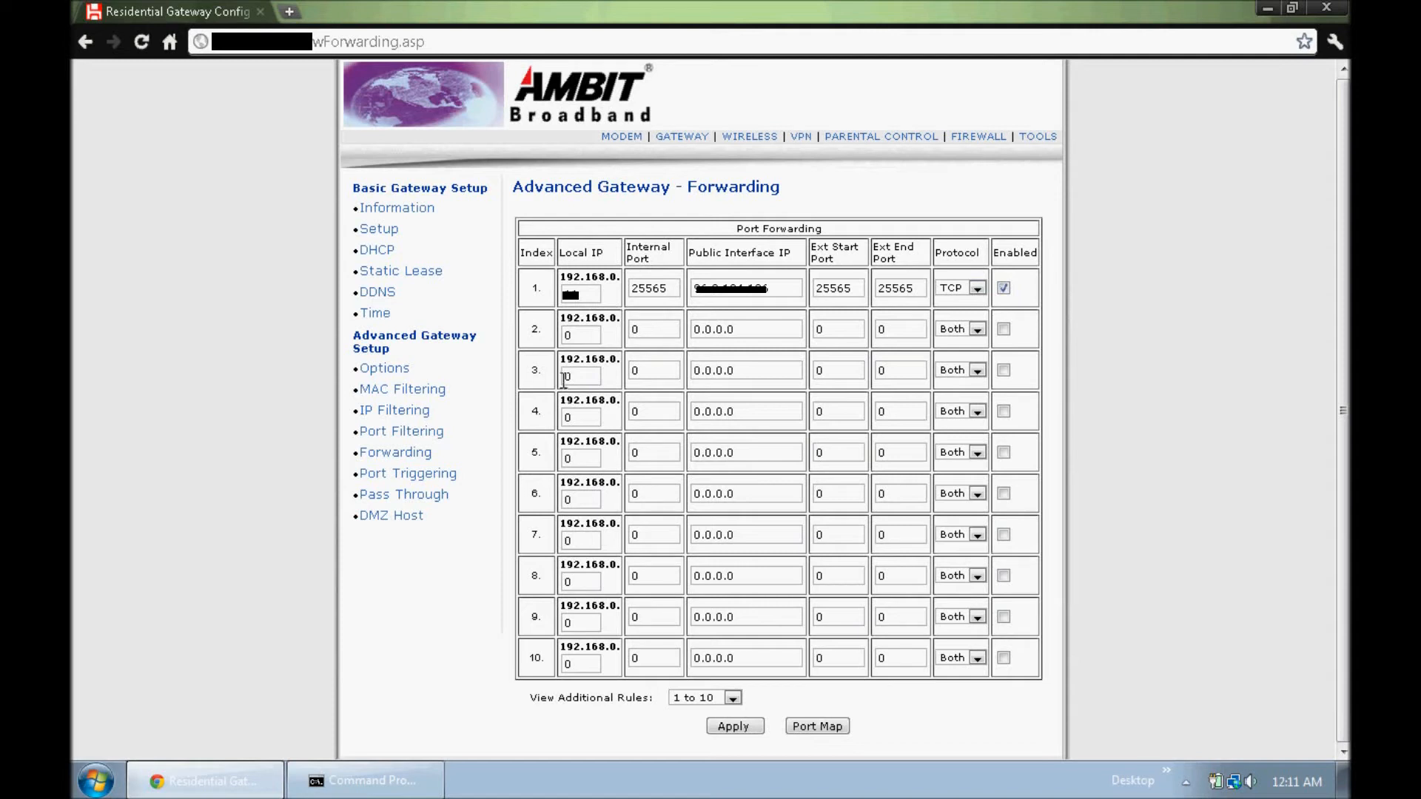
pyautogui.moveTo(594, 252)
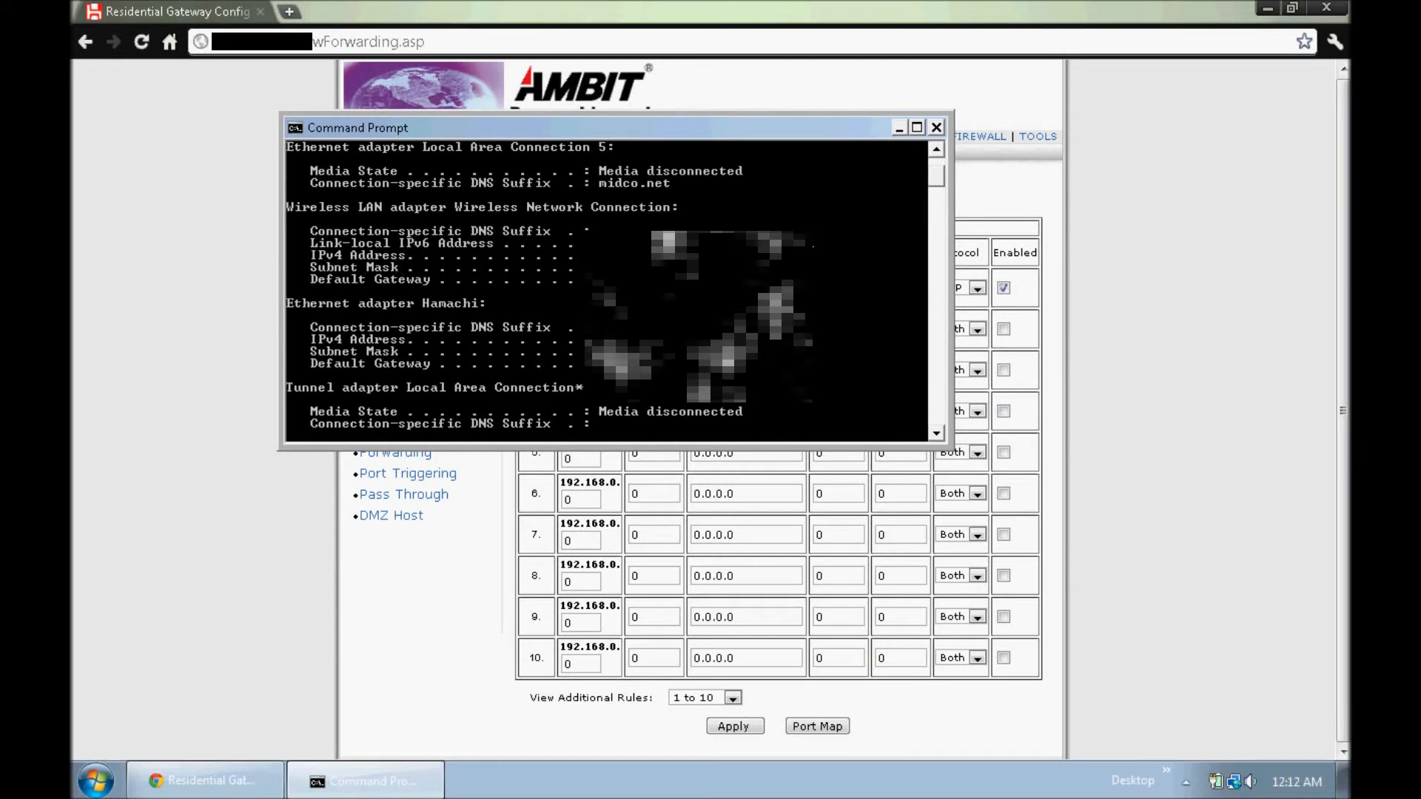
pyautogui.moveTo(668, 138)
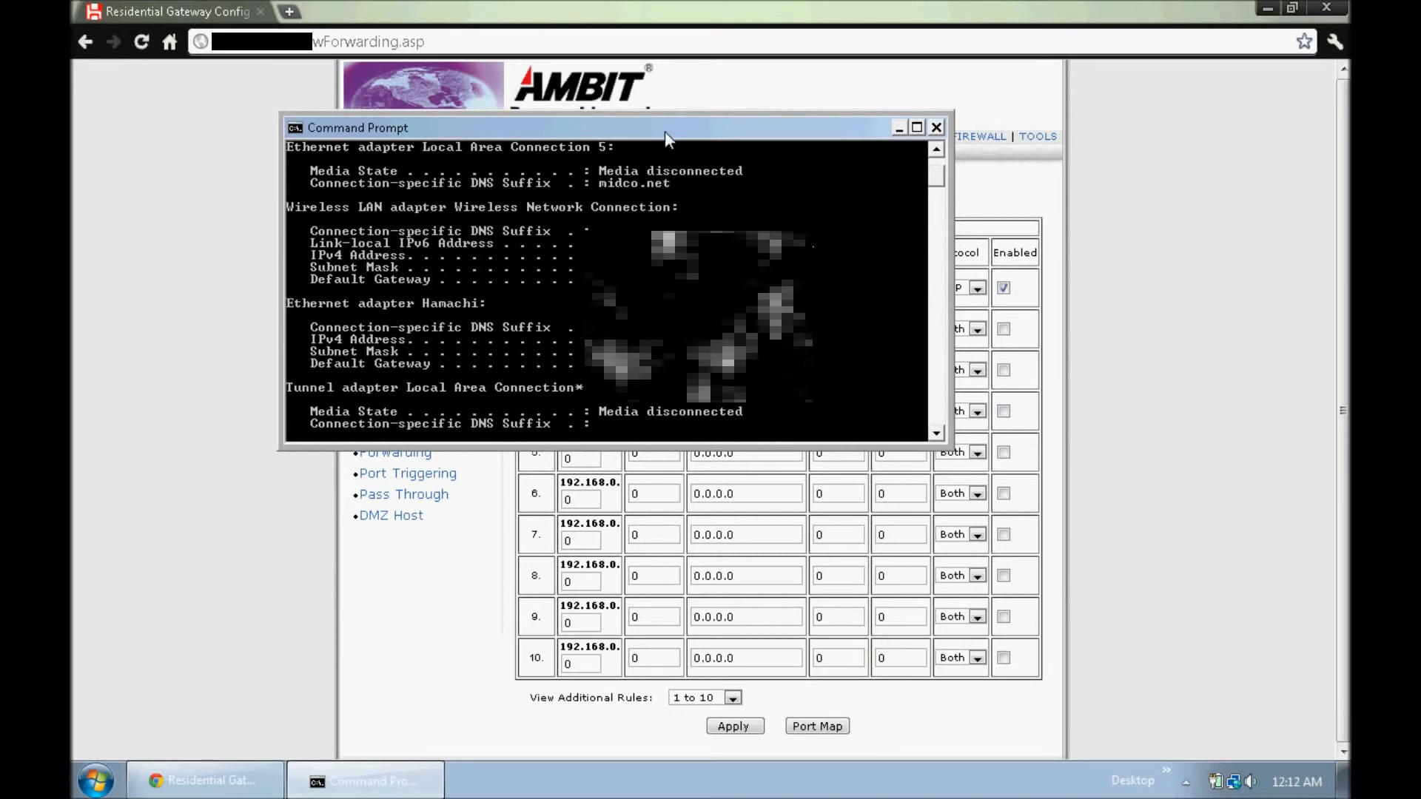
# Step: Check the ipconfig addresses, move the Command Prompt aside and select rule 1's Public Interface IP field on the Forwarding page
pyautogui.moveTo(666, 127); pyautogui.dragTo(729, 151)
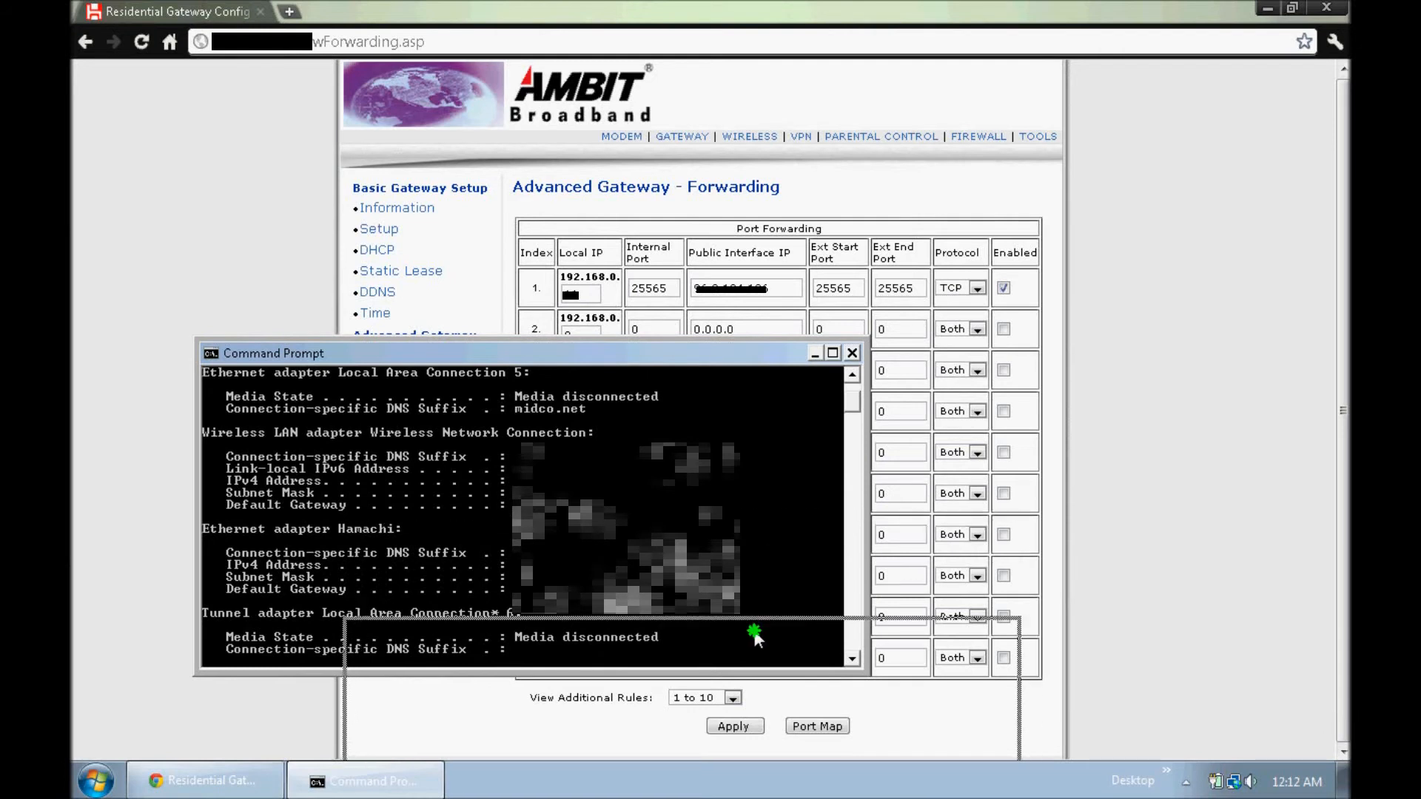
pyautogui.click(850, 352)
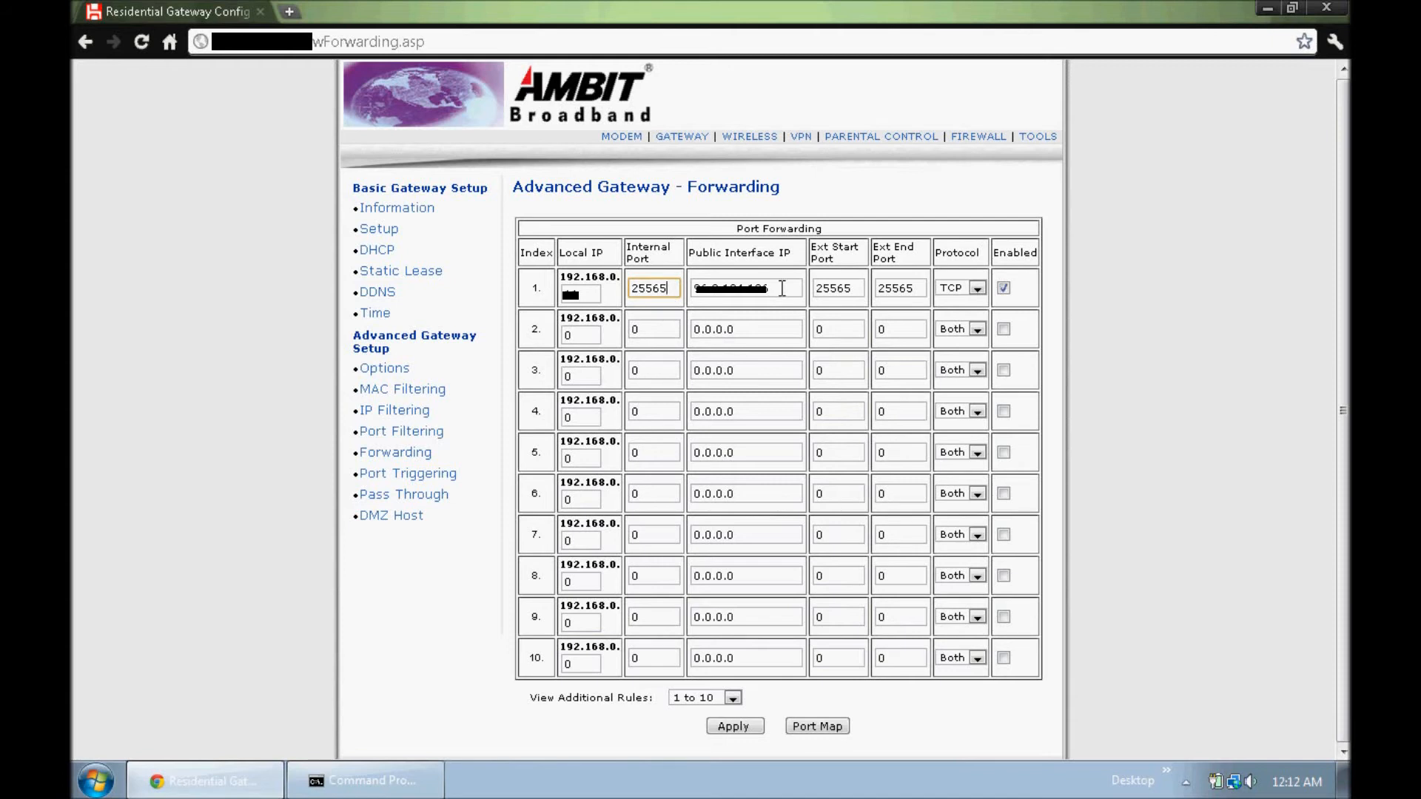
pyautogui.click(746, 287)
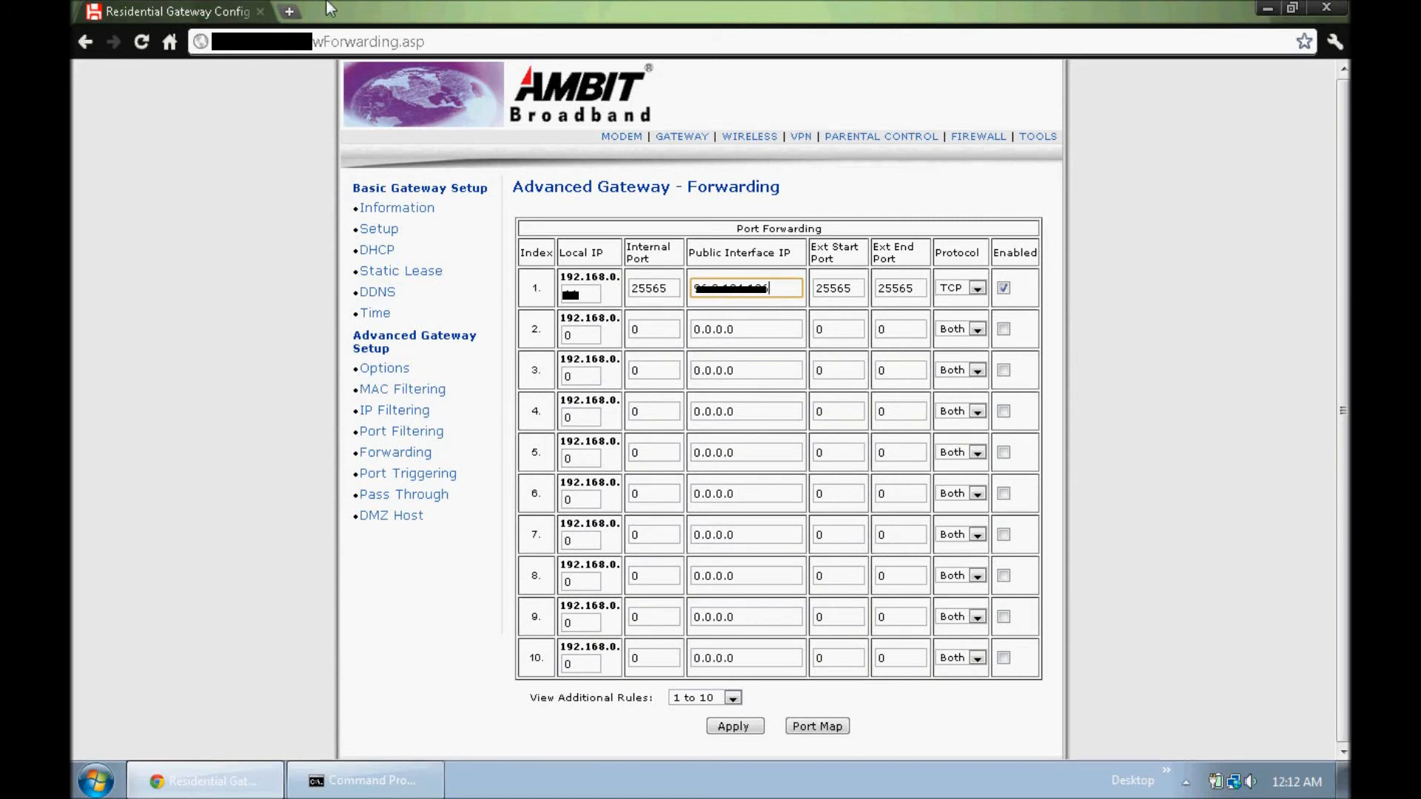
pyautogui.click(288, 10)
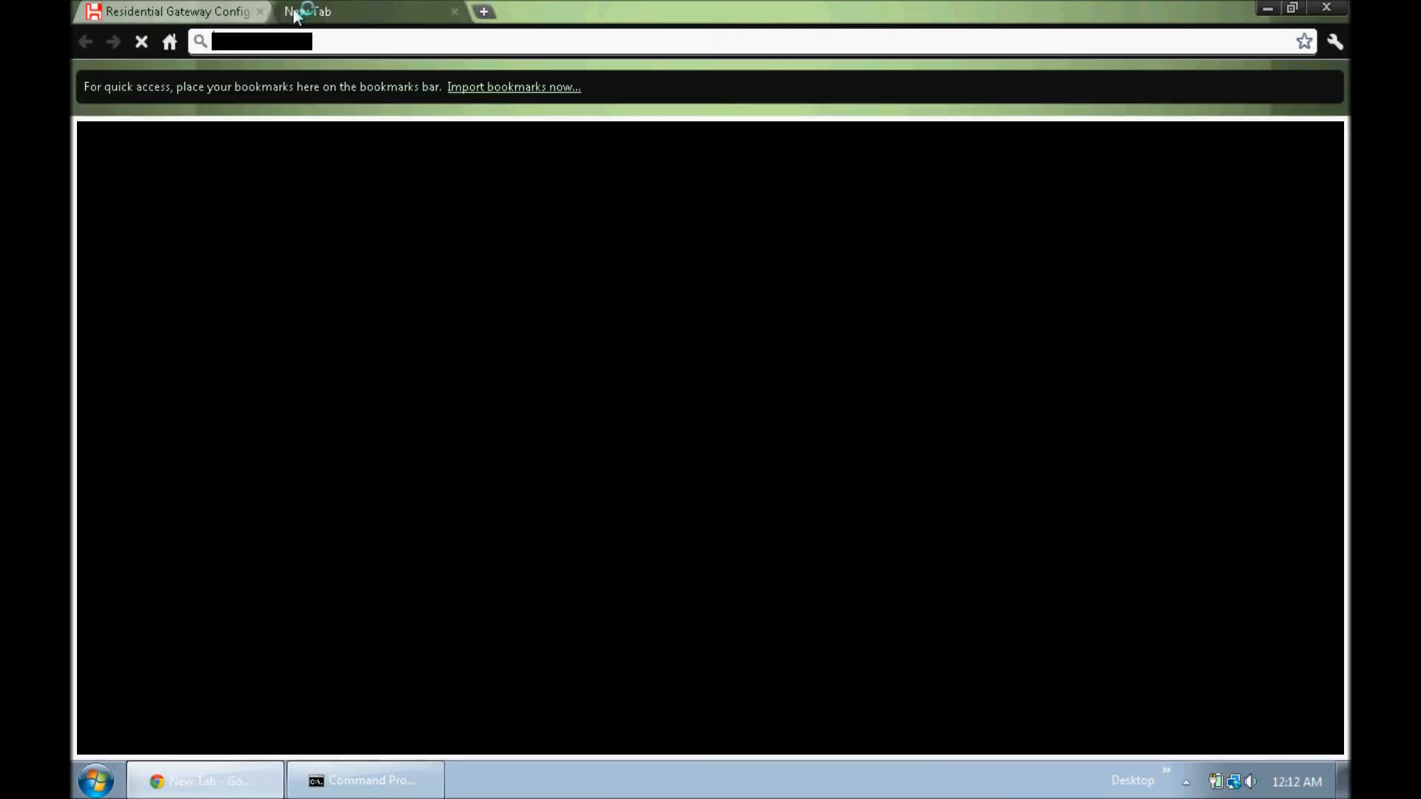
pyautogui.write('google.com')
pyautogui.write('whats my ip')
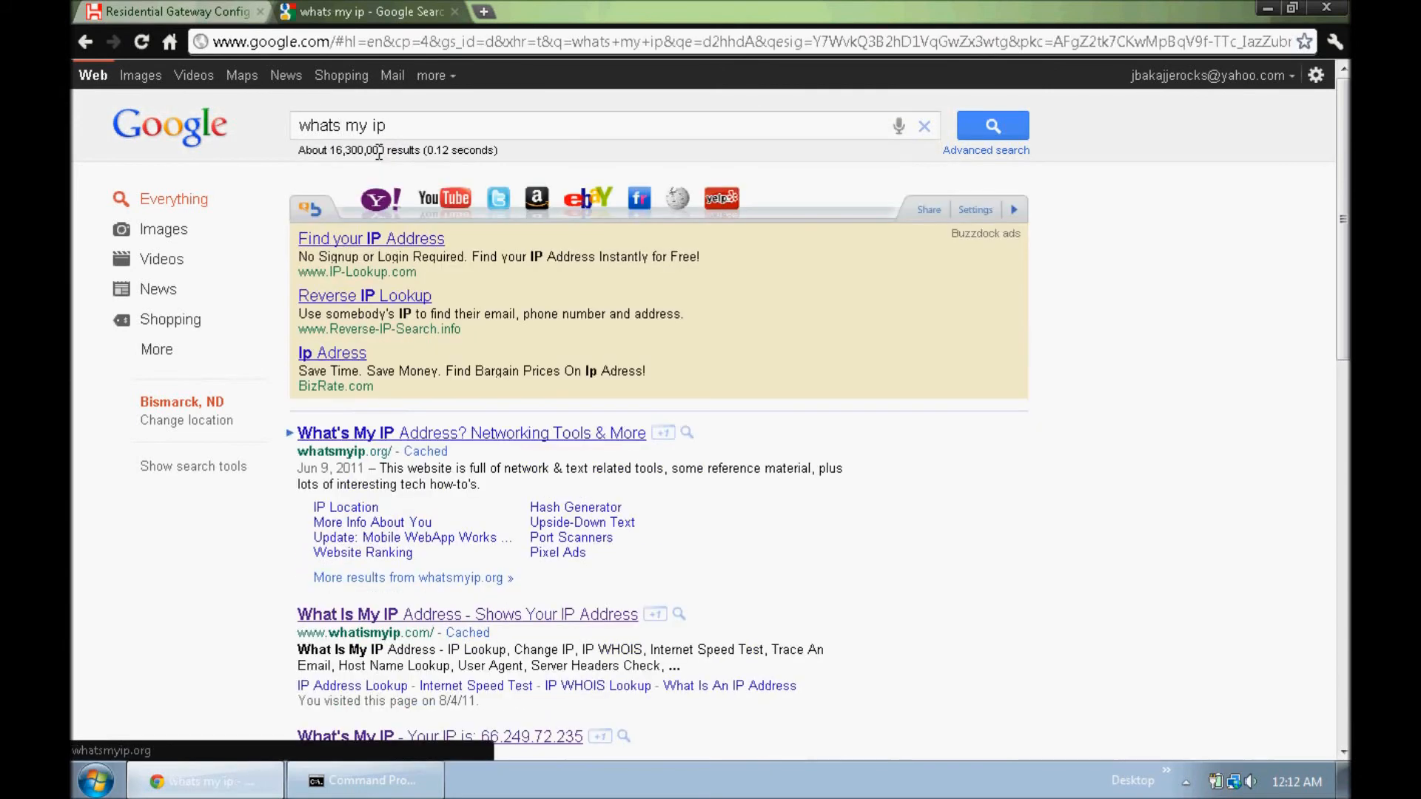
pyautogui.scroll(-3)
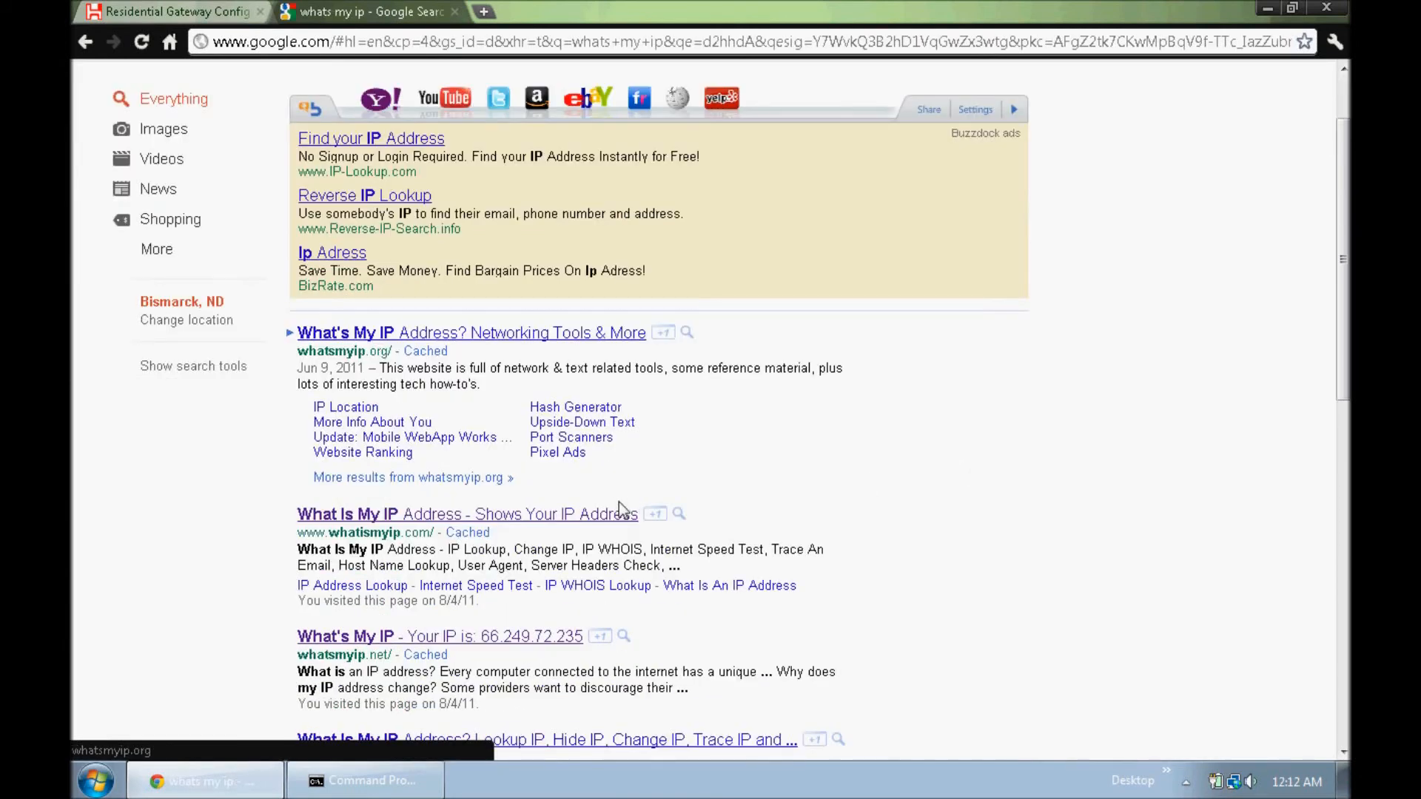
pyautogui.scroll(-3)
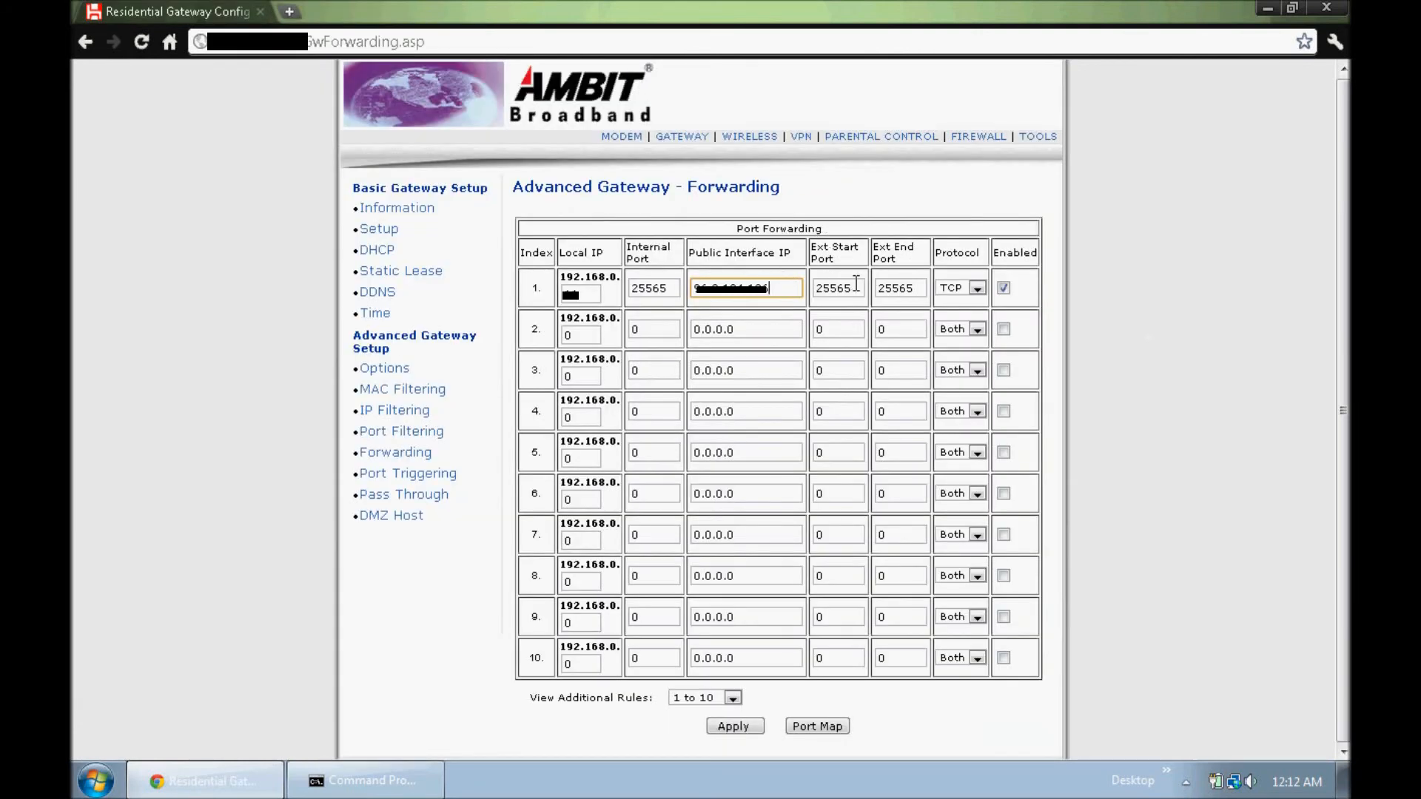
pyautogui.click(836, 289)
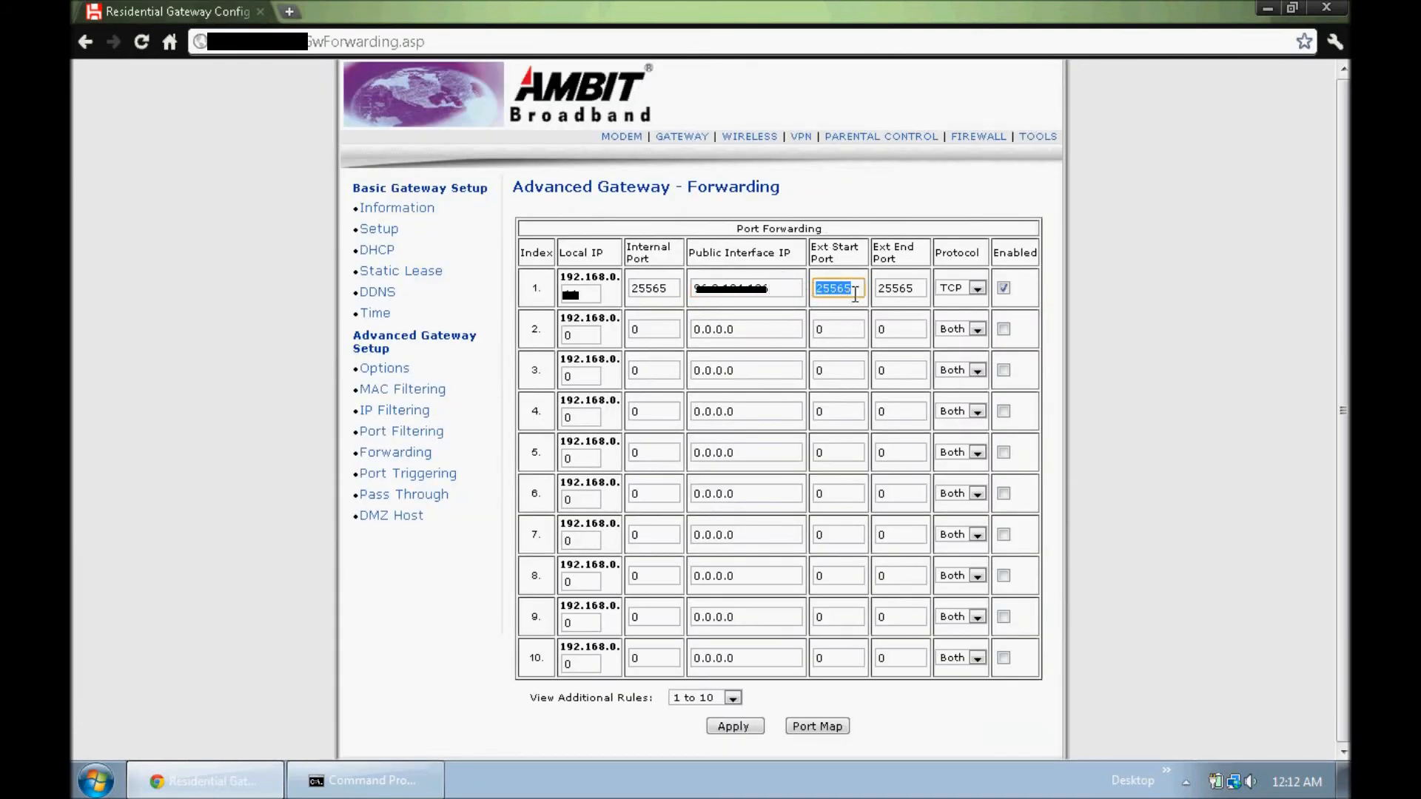
pyautogui.click(899, 288)
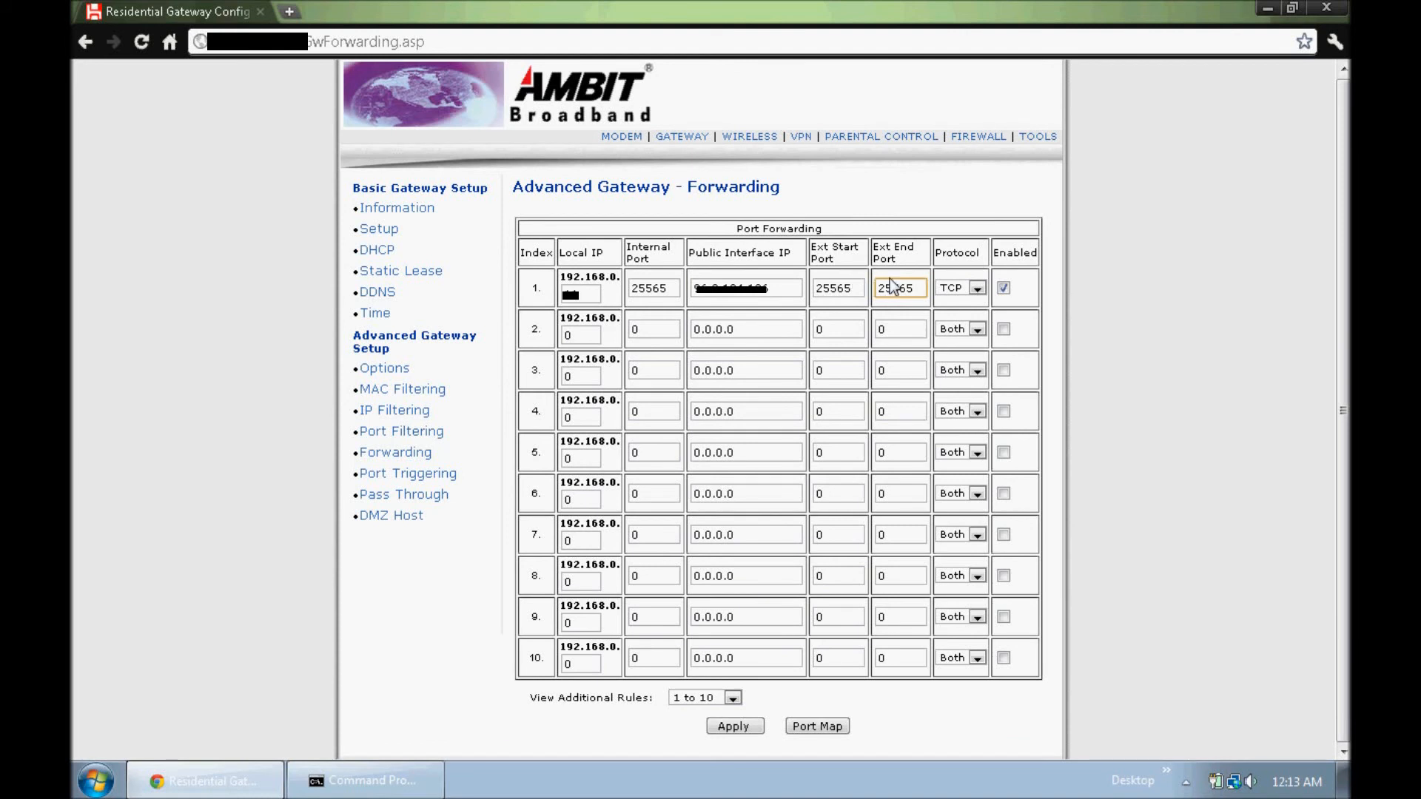
pyautogui.click(977, 287)
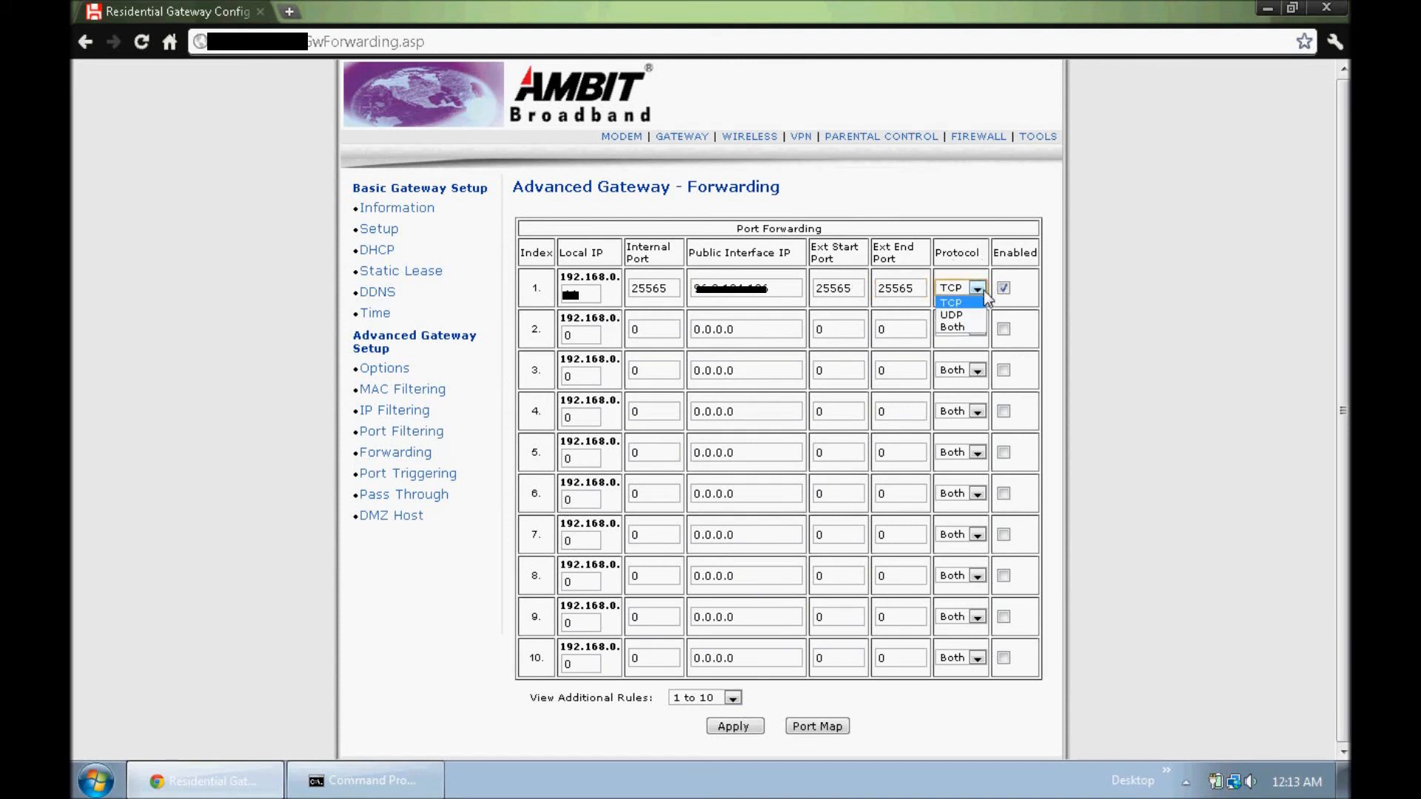
pyautogui.click(957, 287)
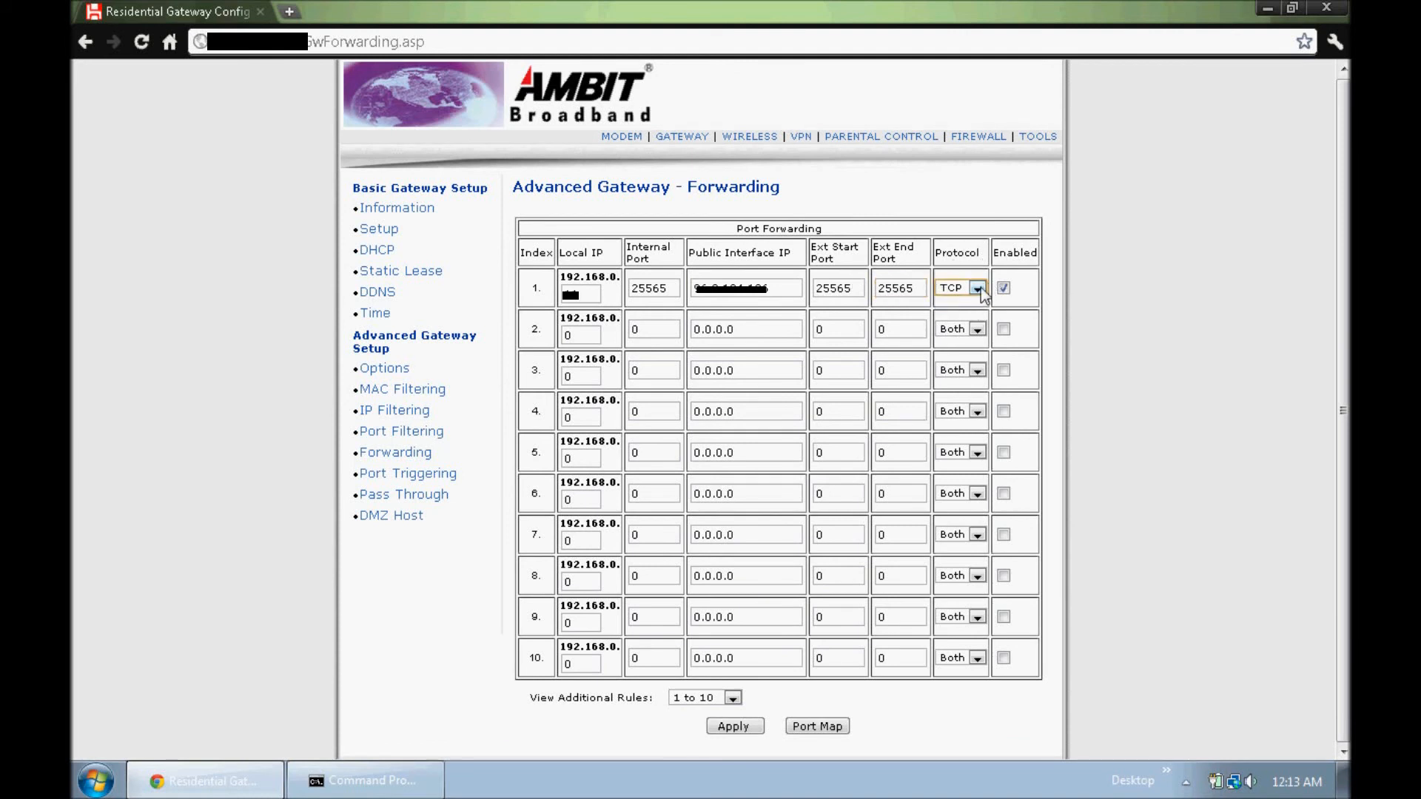
pyautogui.click(959, 287)
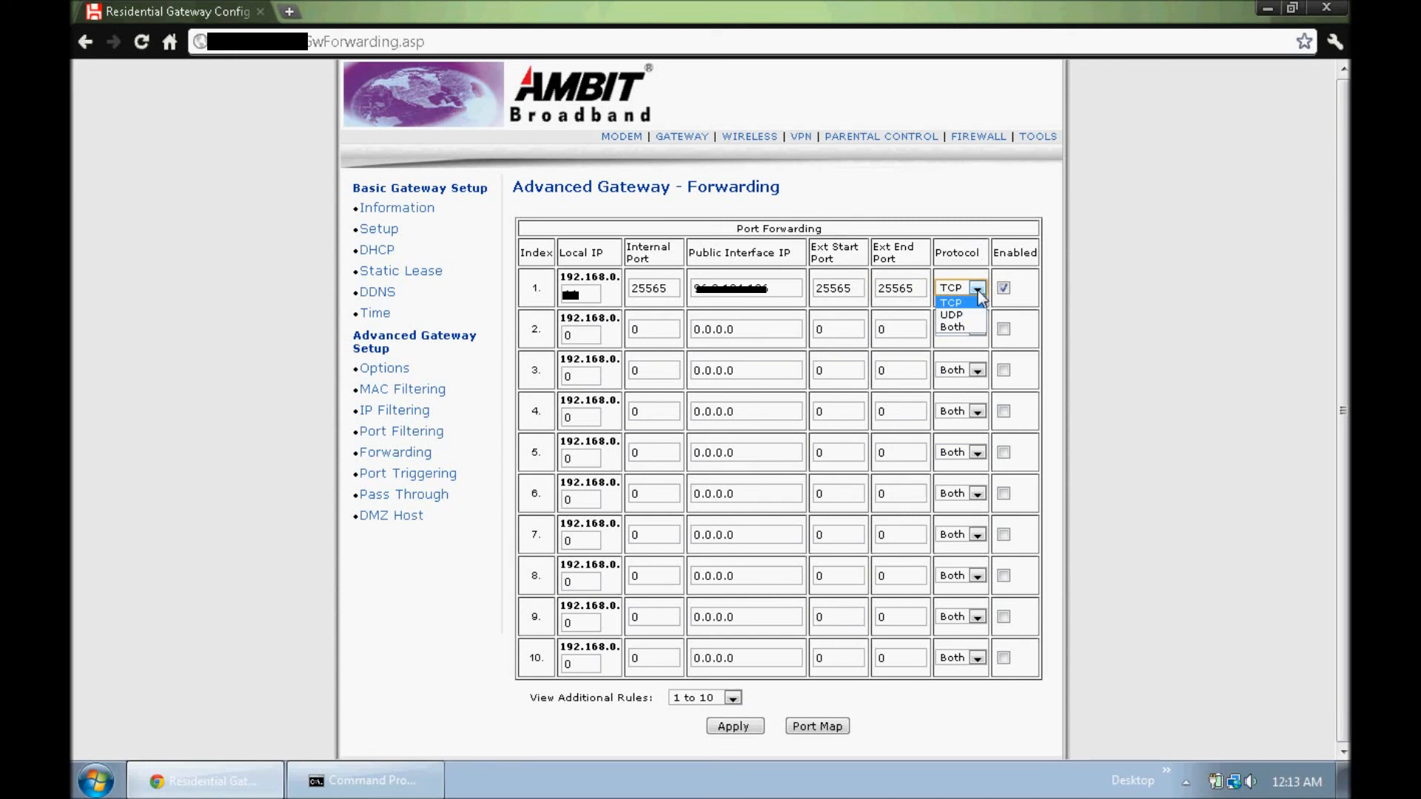
pyautogui.click(950, 302)
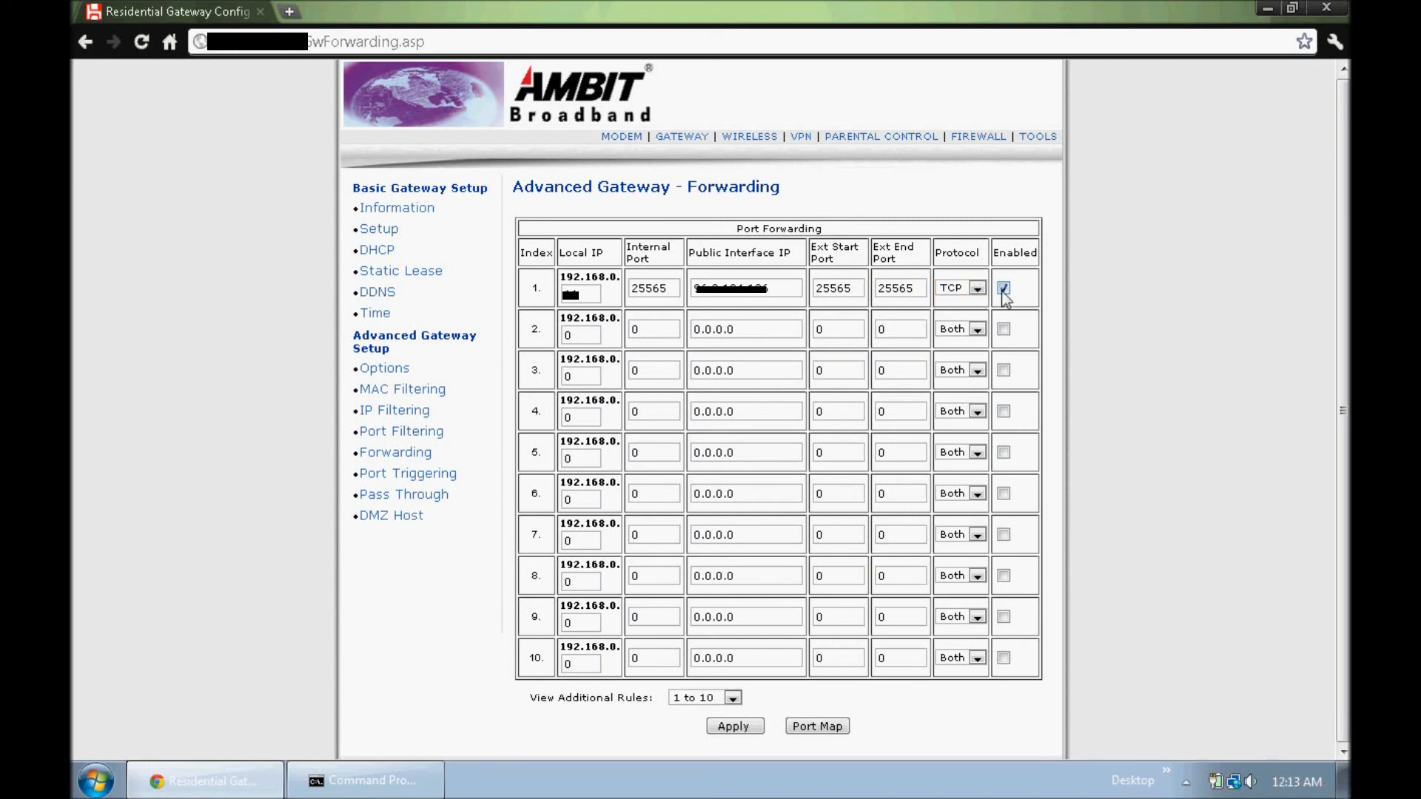
pyautogui.click(1002, 287)
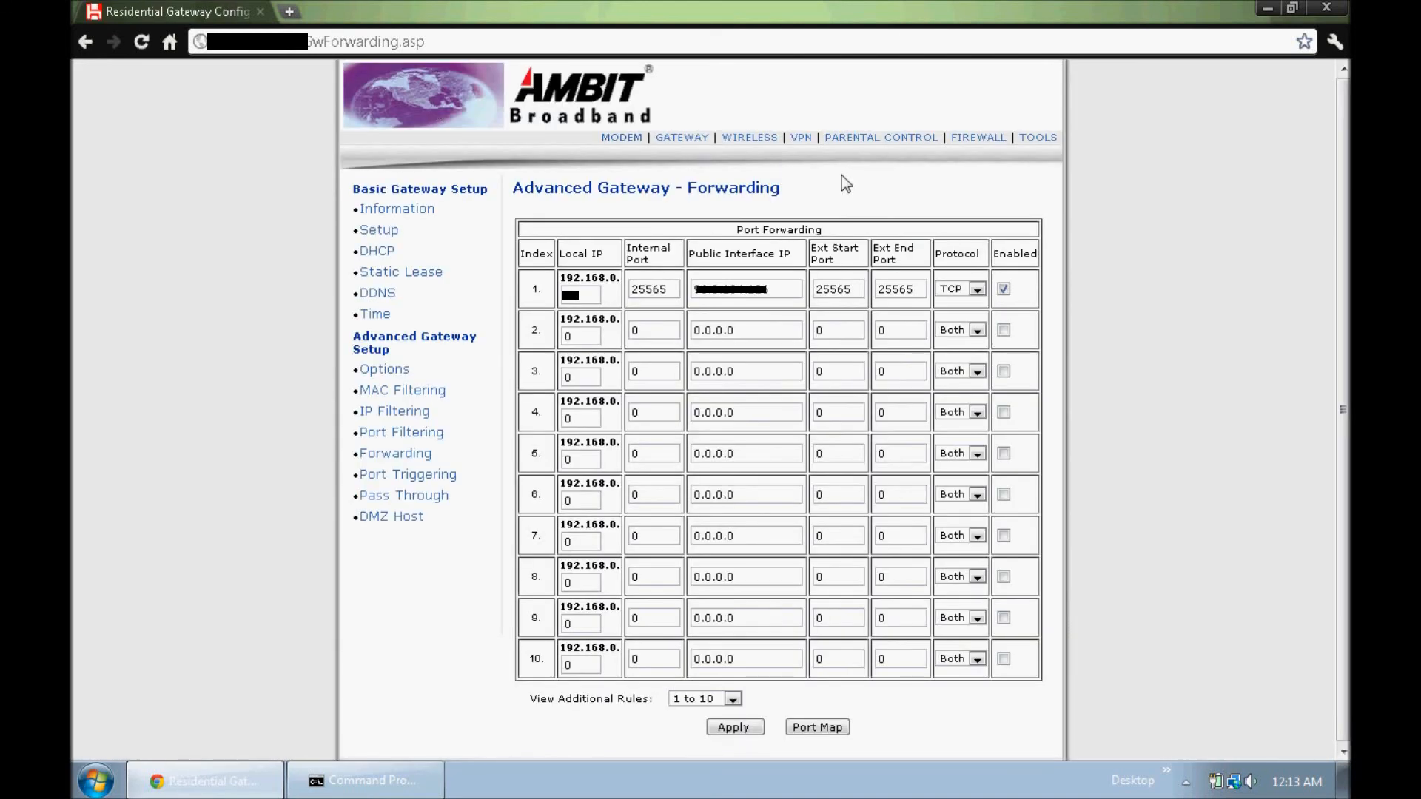
pyautogui.moveTo(799, 187)
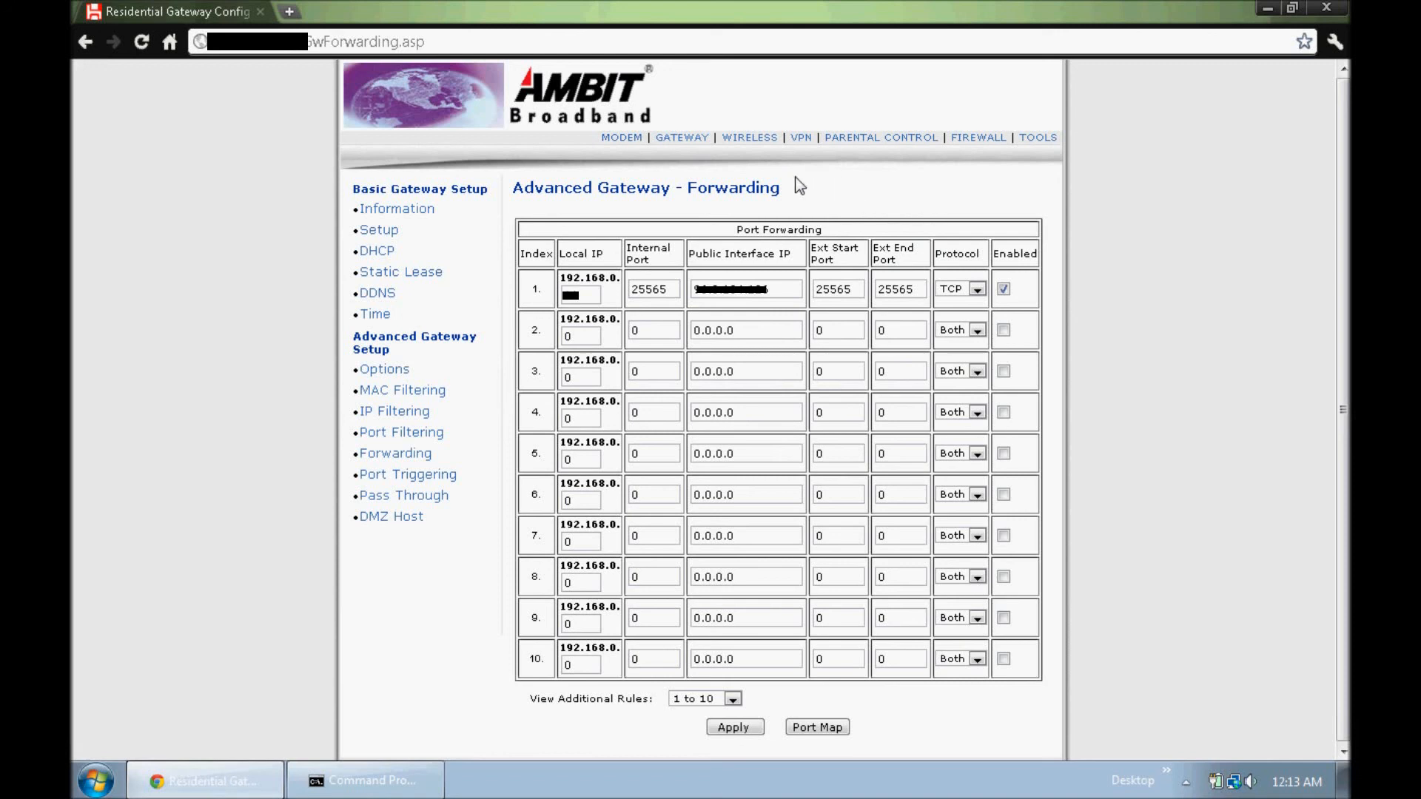
pyautogui.moveTo(591, 691)
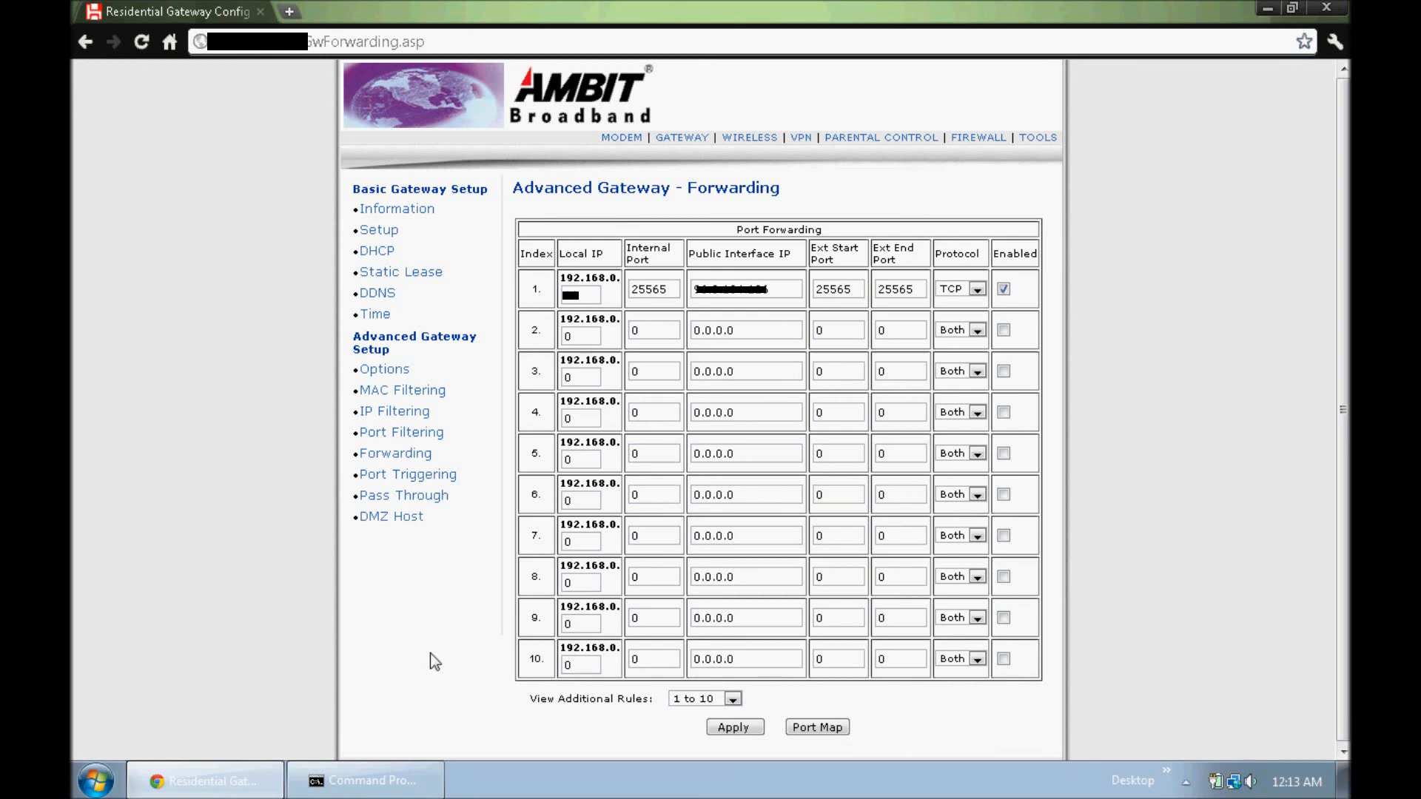
pyautogui.moveTo(429, 654)
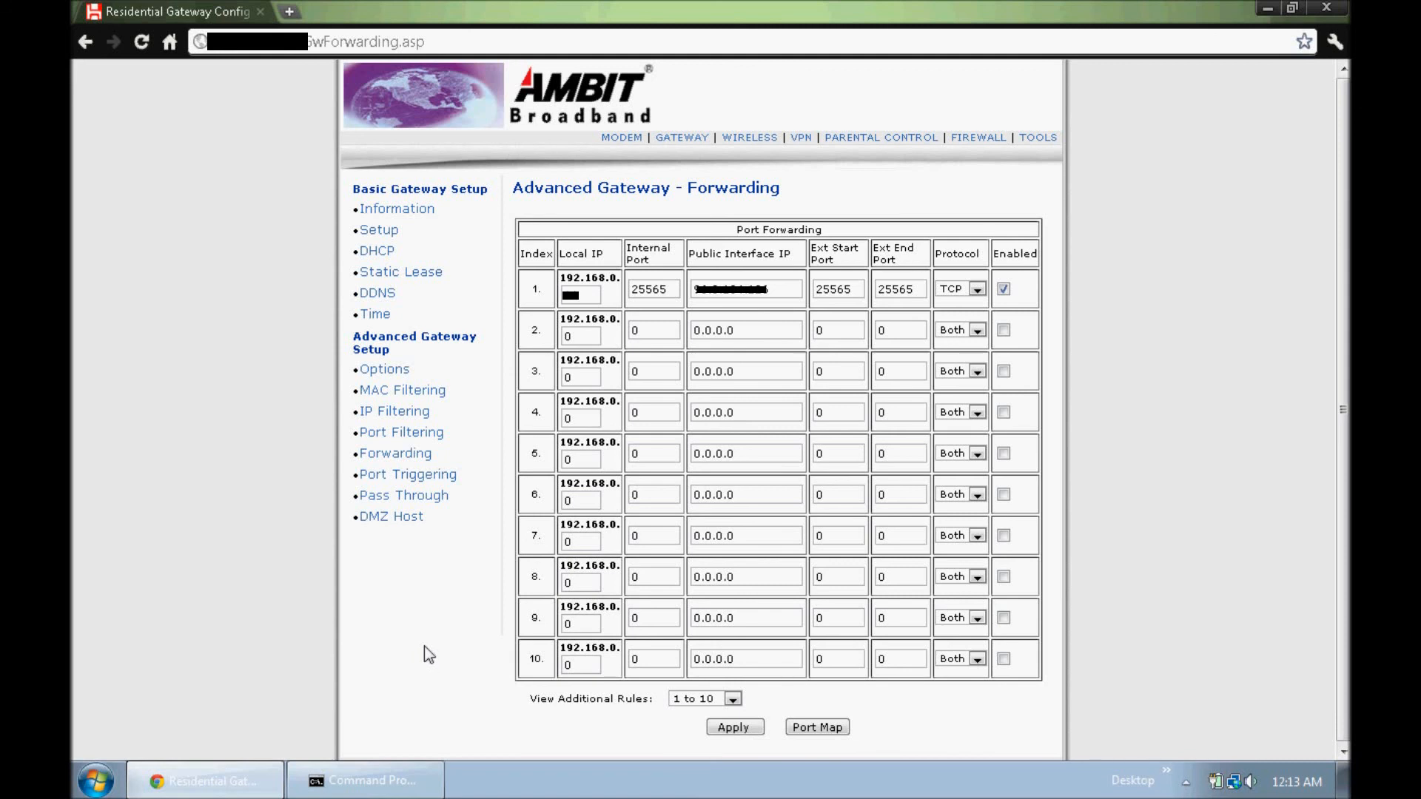